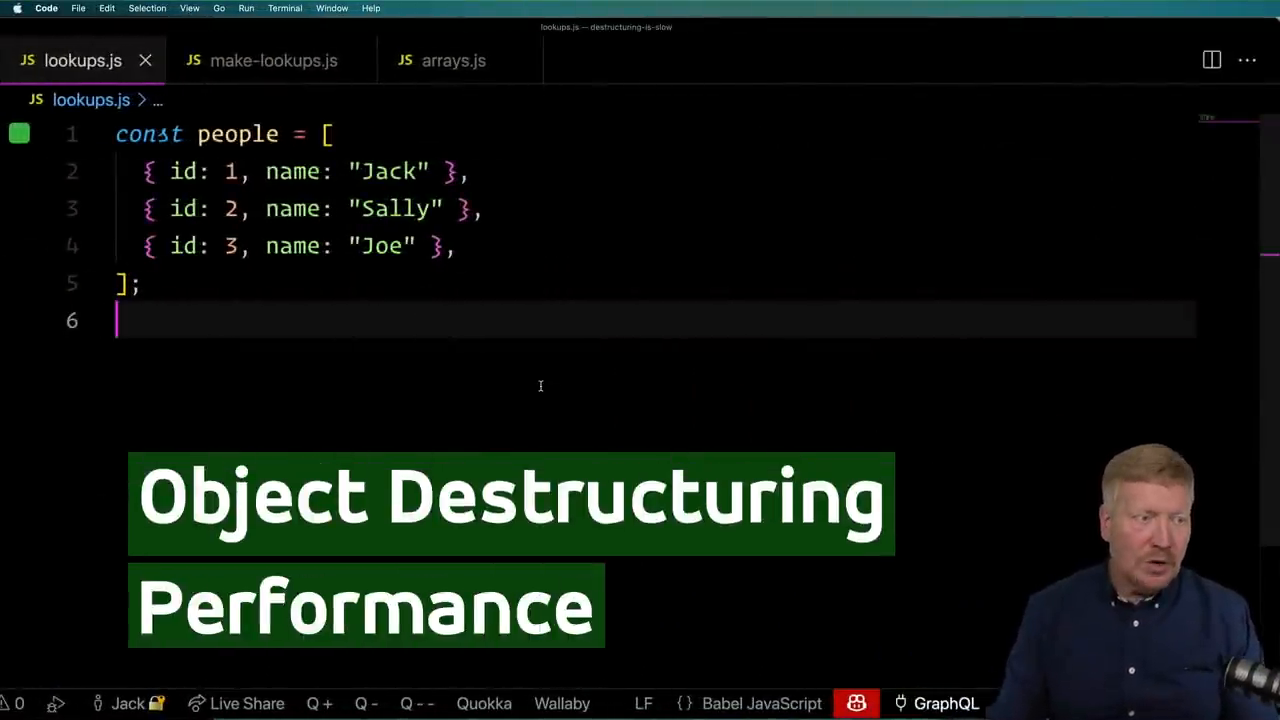
Add a blank line below the Jack, Sally and Joe people array in lookups.js.
left_click(232, 171)
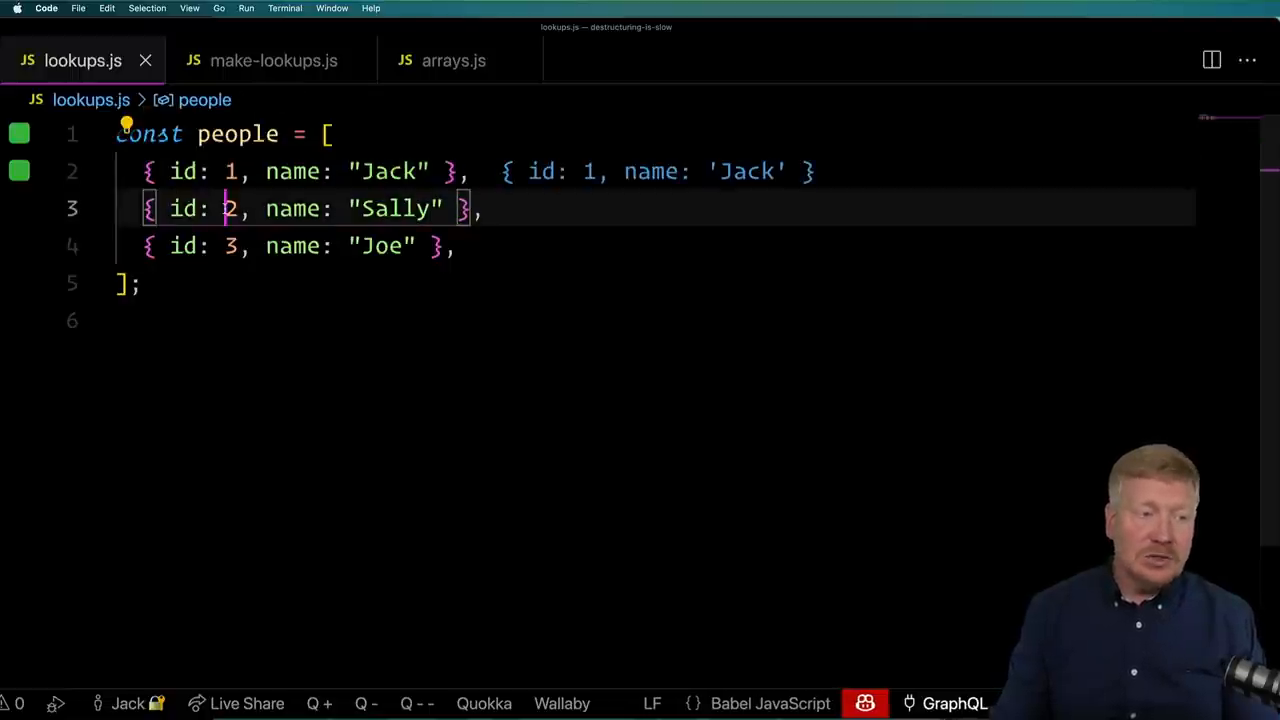
double_click(394, 208)
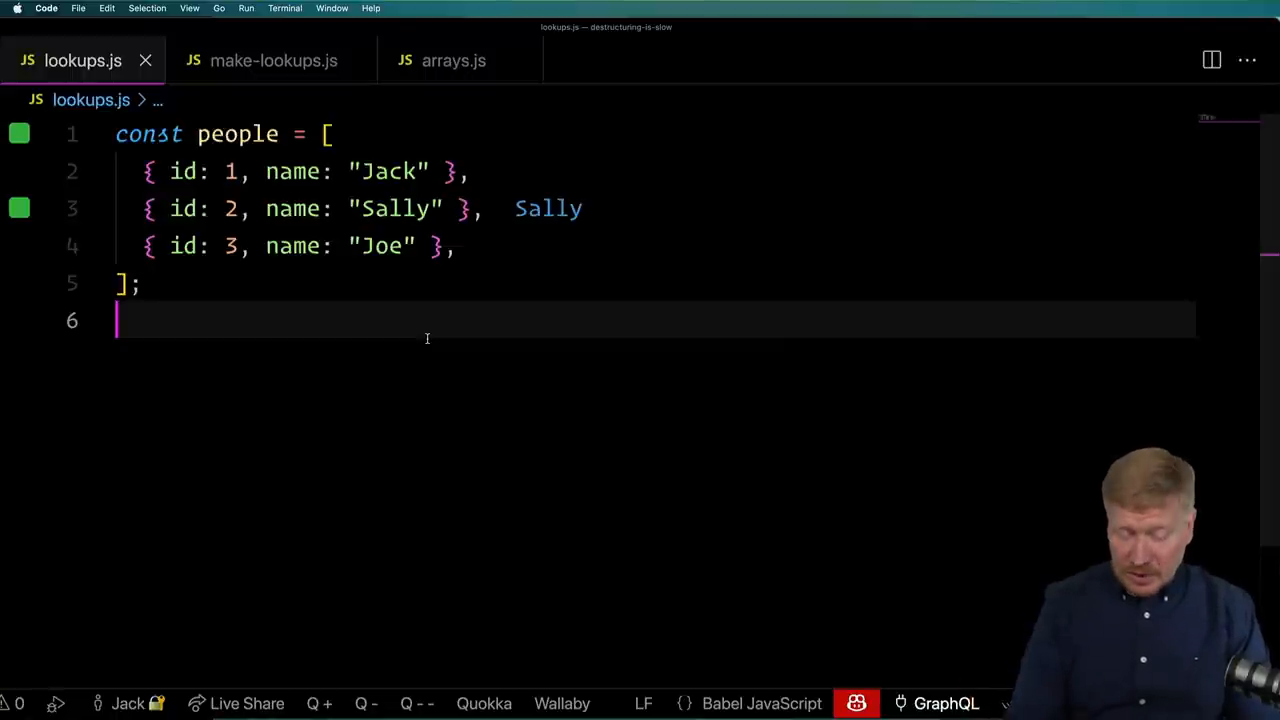
key("Return")
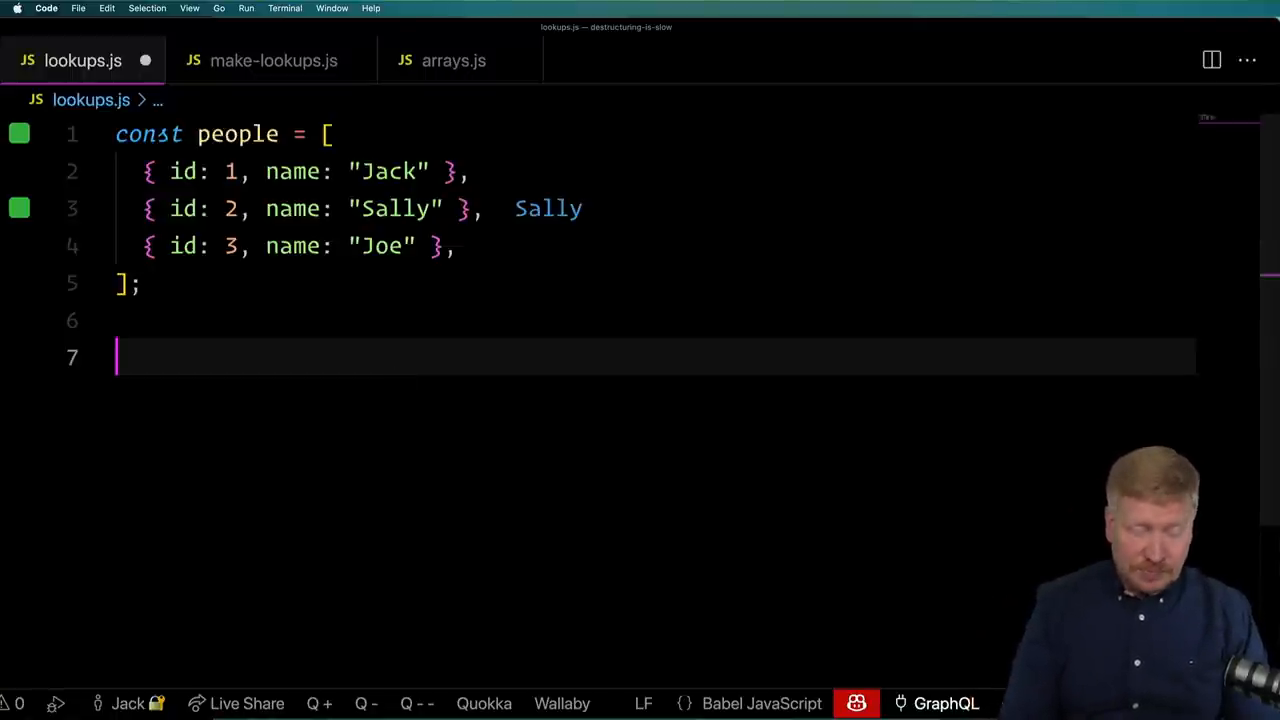
Start a people.reduce call with lookup and person as reducer parameters.
type("people.")
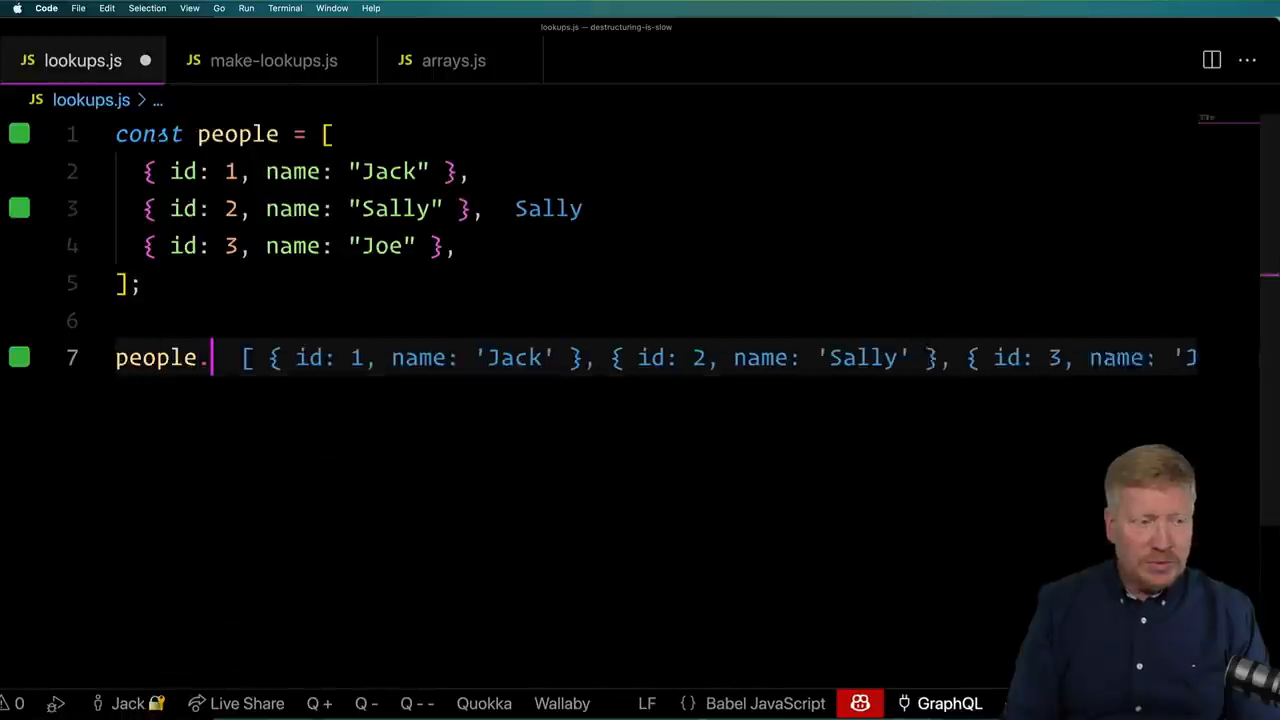
type("reduce(() => {}, {});")
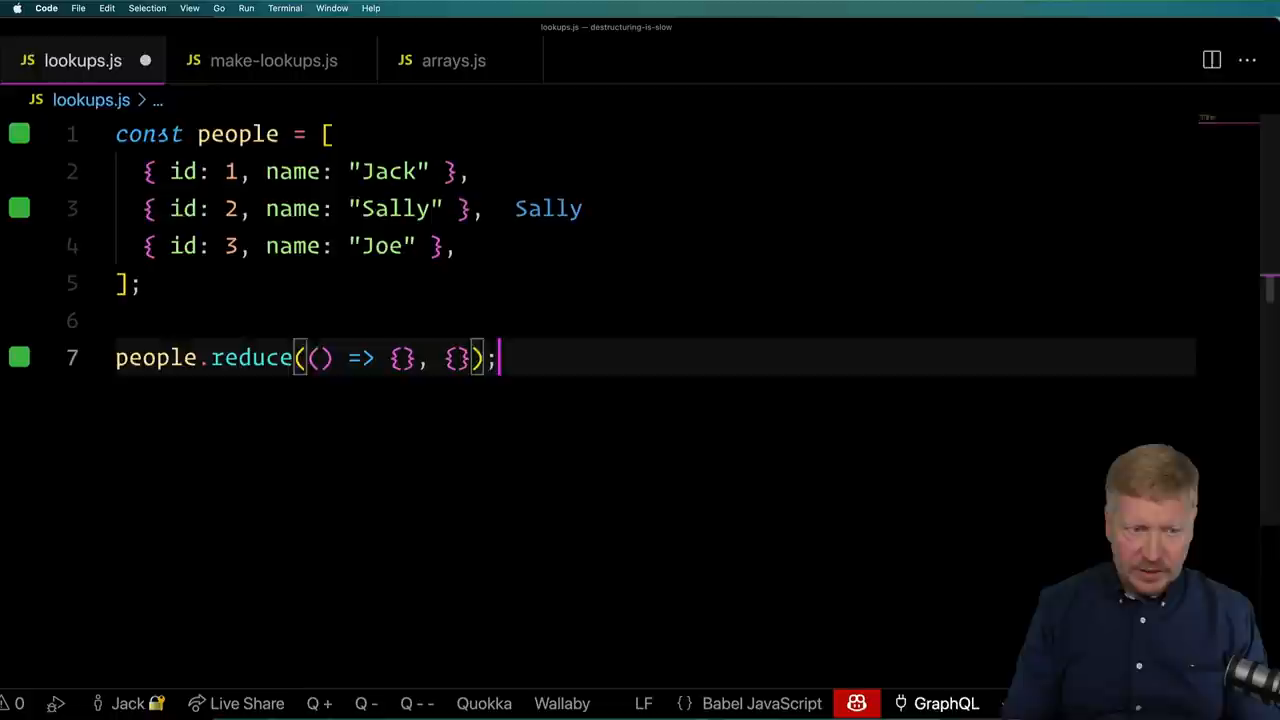
left_click(318, 358)
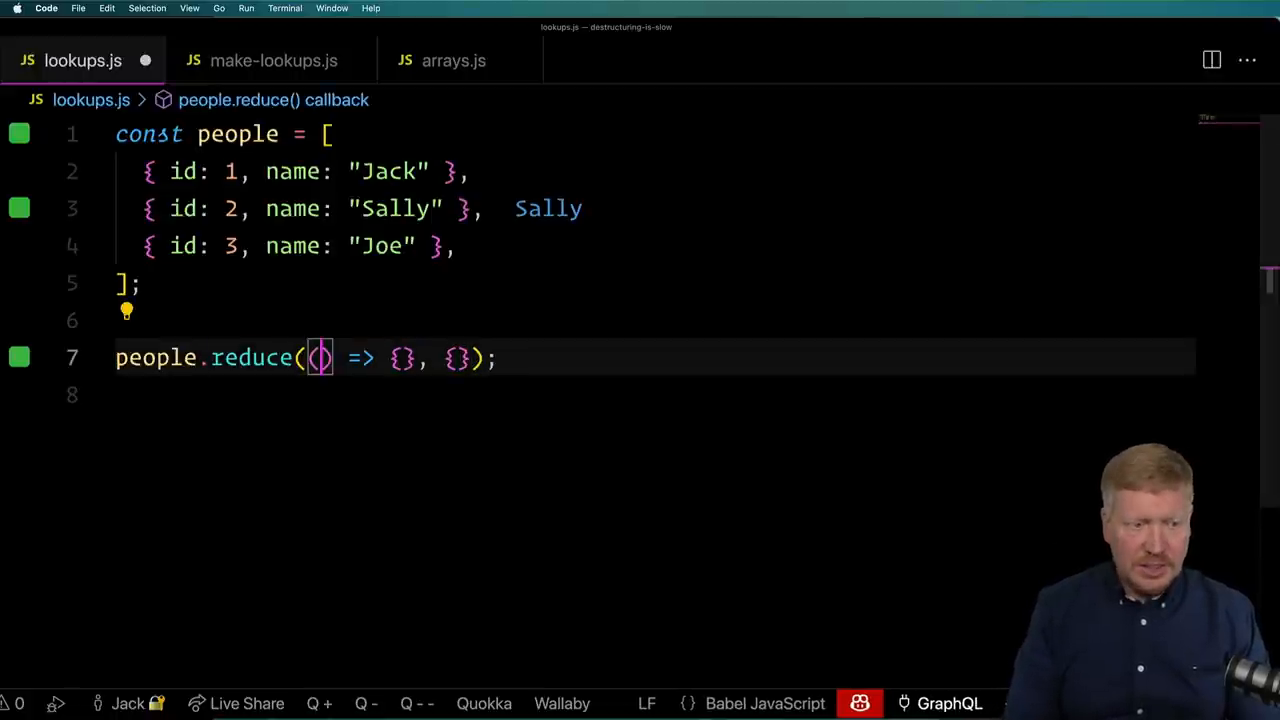
type("lookup,")
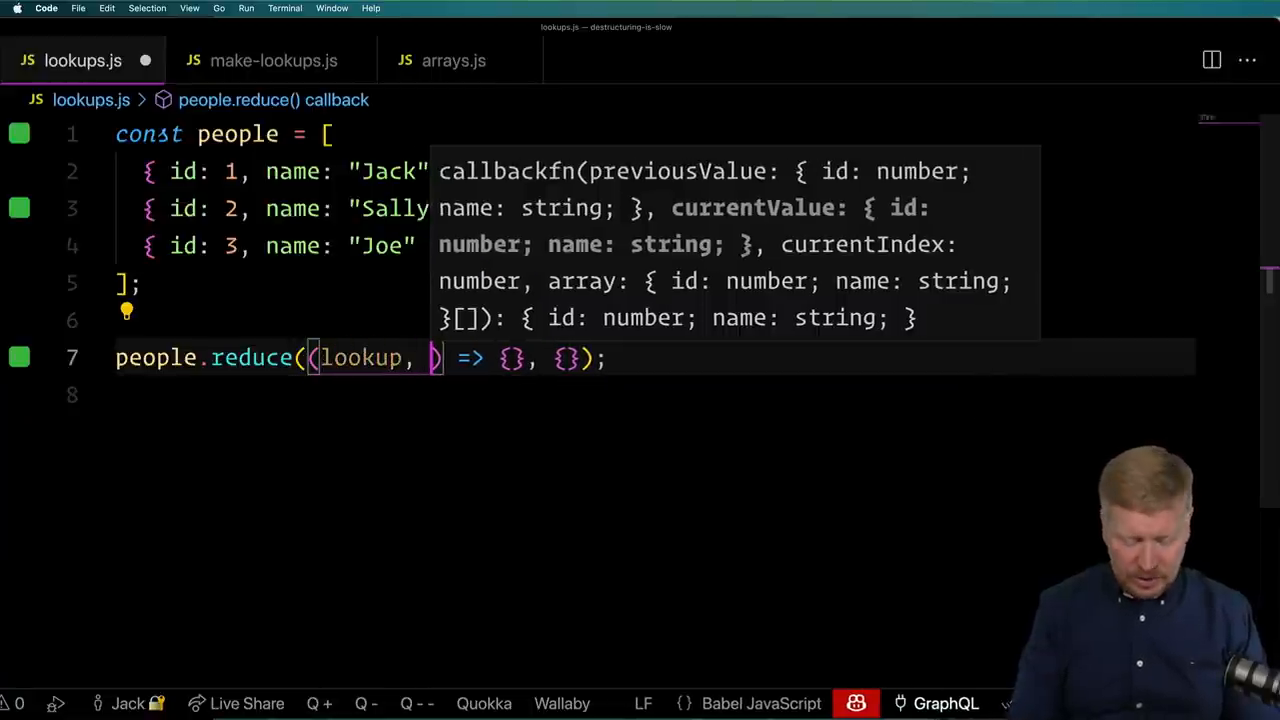
type("person")
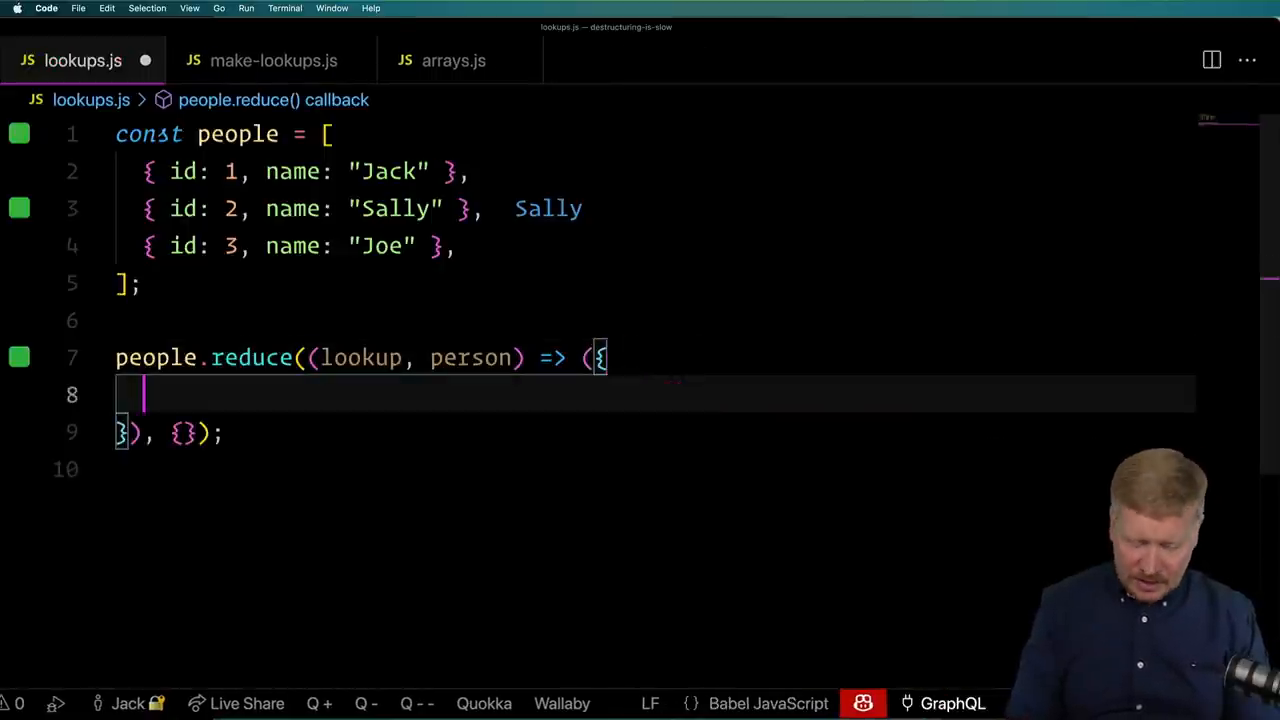
Make the reducer return { ...lookup, [person.id]: person }, starting from an empty object.
type("...lookup,")
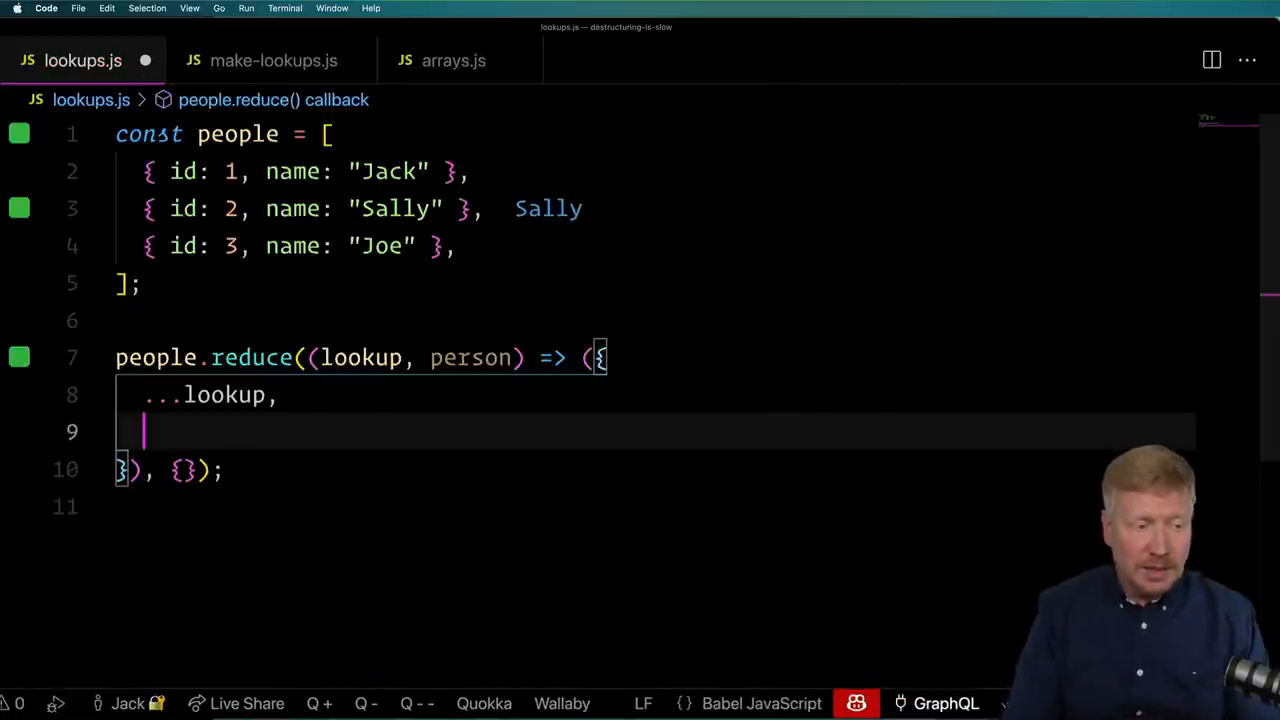
type("[]")
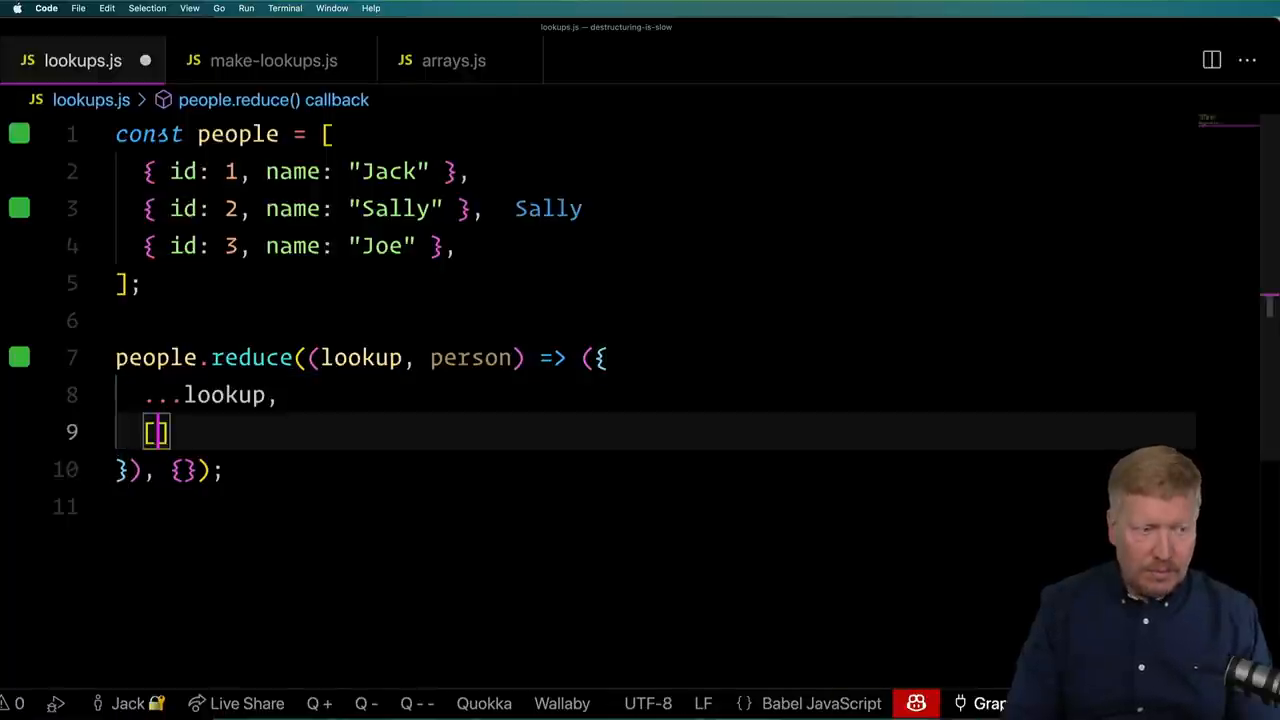
type("person.id")
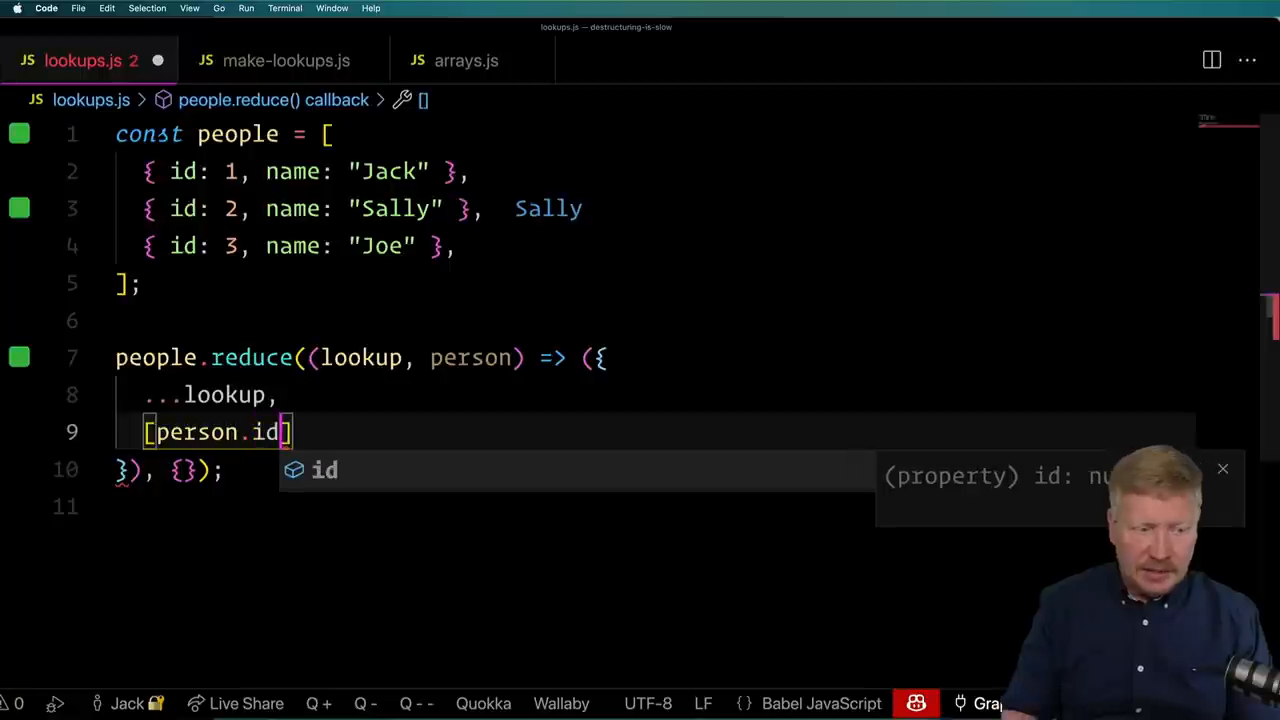
type("]: person")
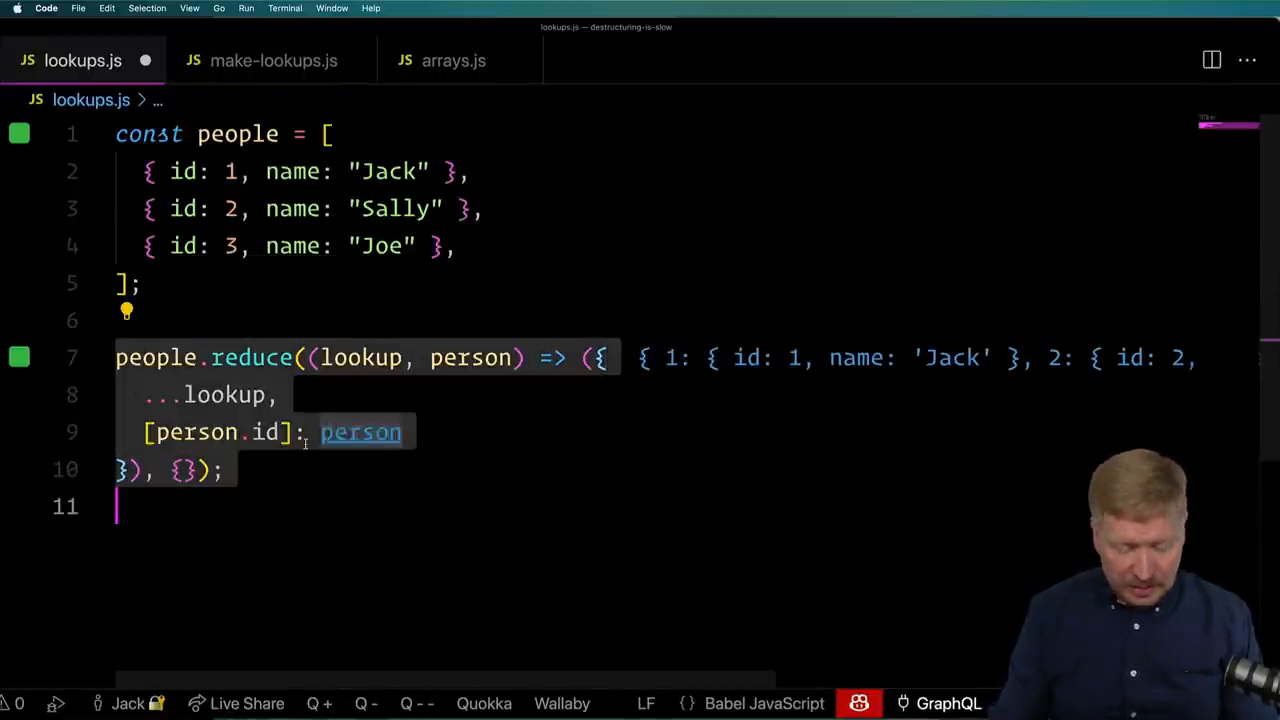
Paste the spreading reduce code into the TypeScript Playground editor.
left_click(351, 499)
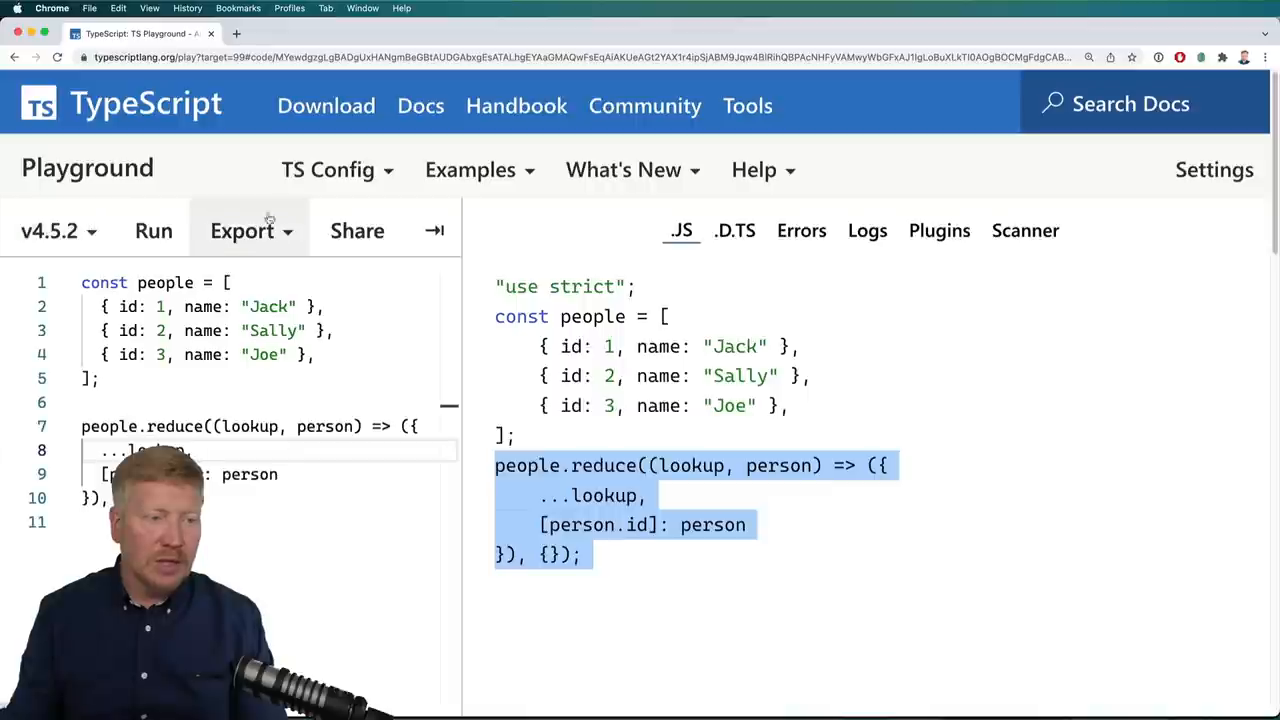
Set the Playground target to ES2015 and view the nested Object.assign output.
left_click(337, 169)
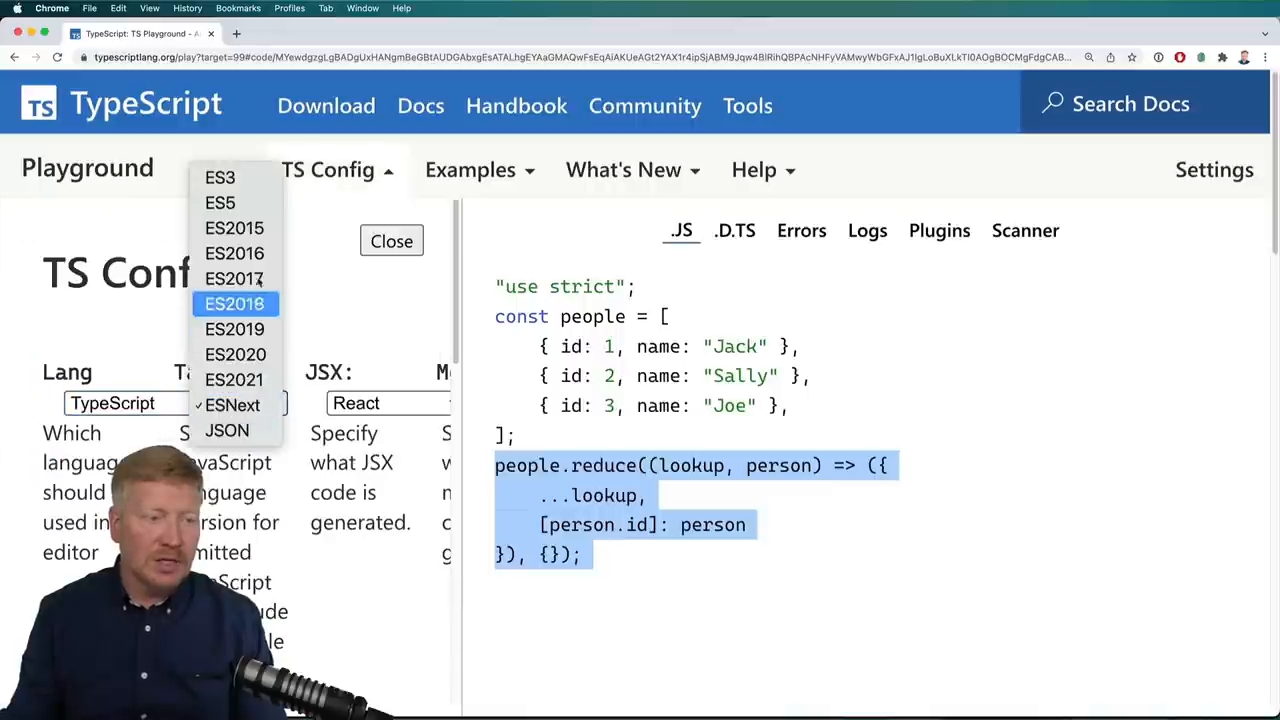
left_click(219, 227)
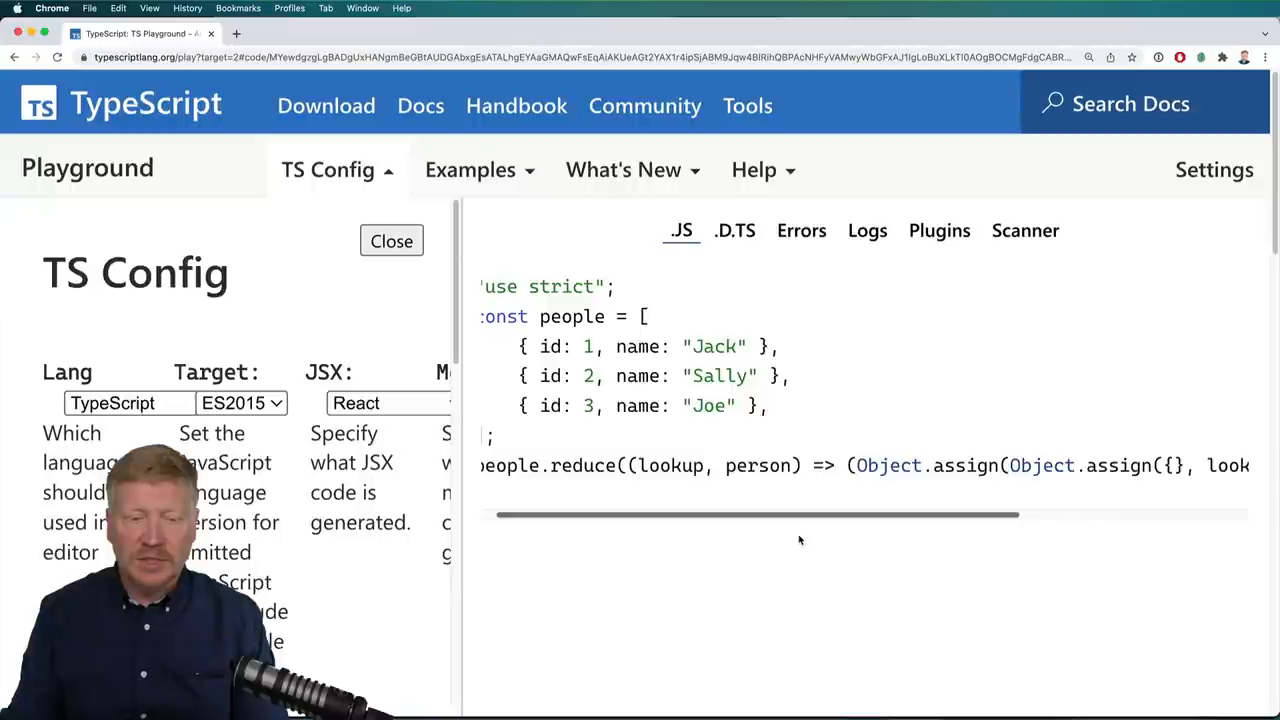
scroll("right", 3)
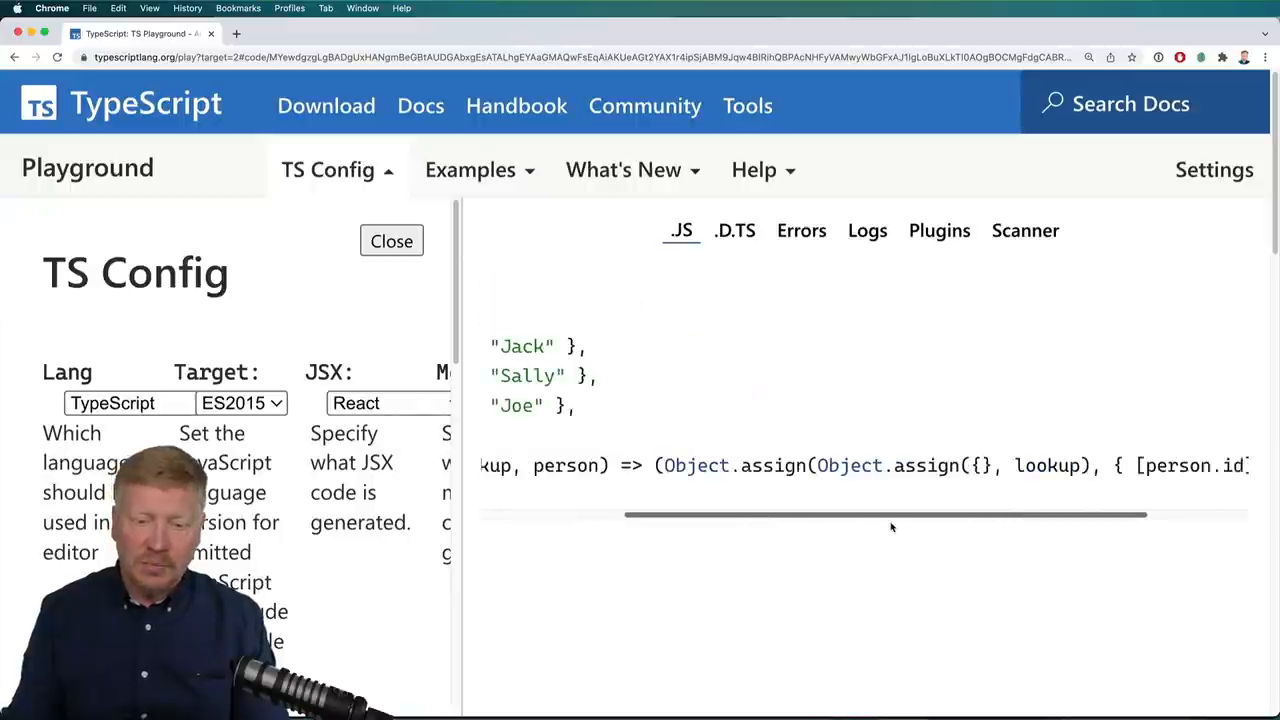
scroll("right", 3)
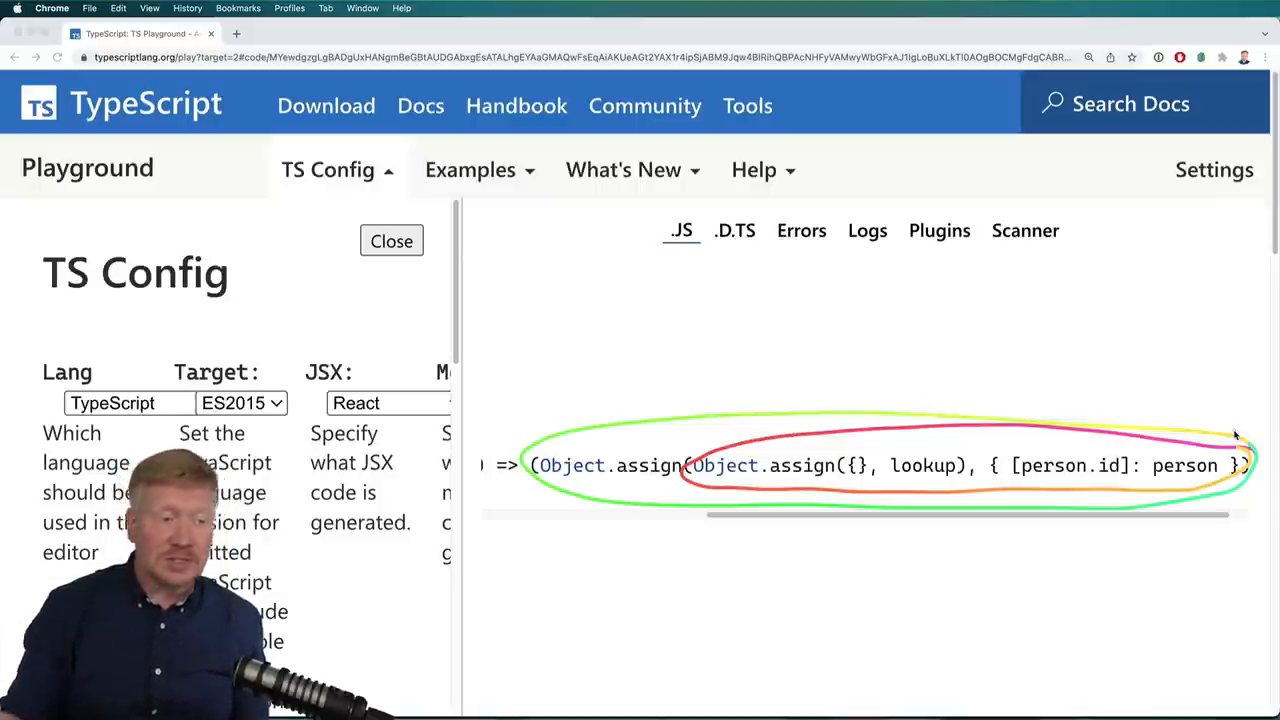
Switch the Playground target back to ESNext and review the spread-preserving output.
left_click(240, 403)
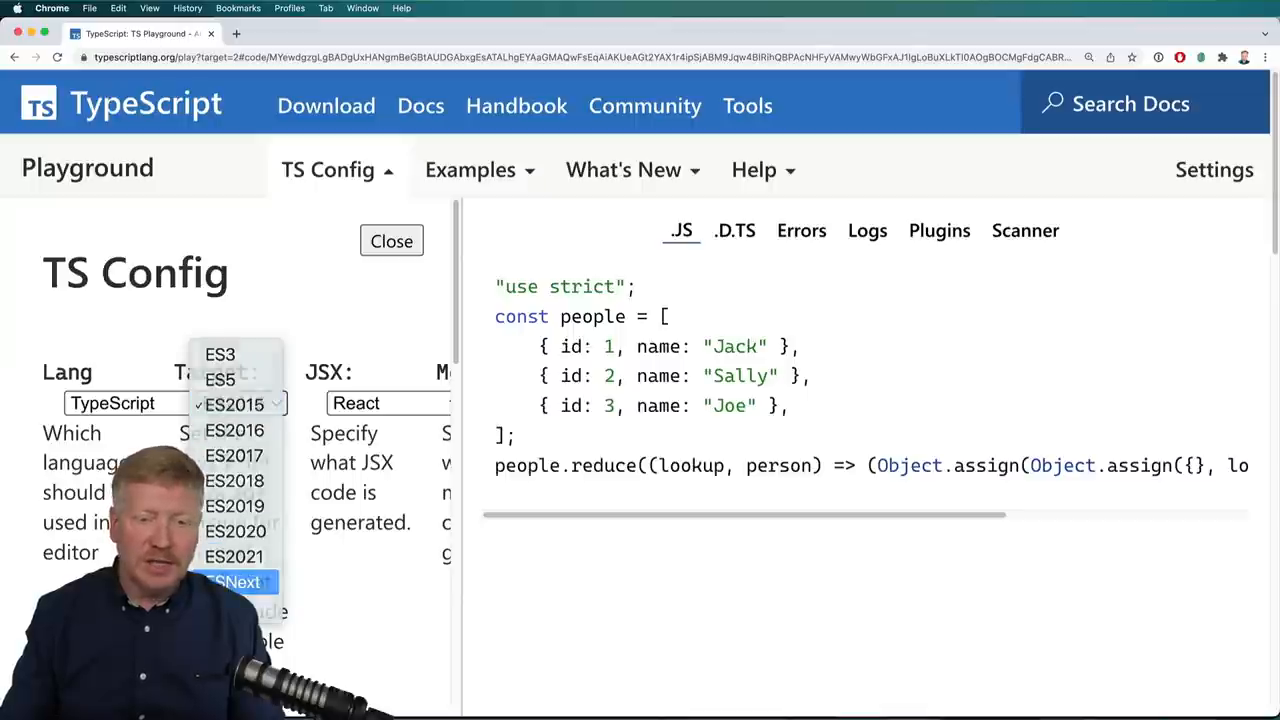
left_click(237, 582)
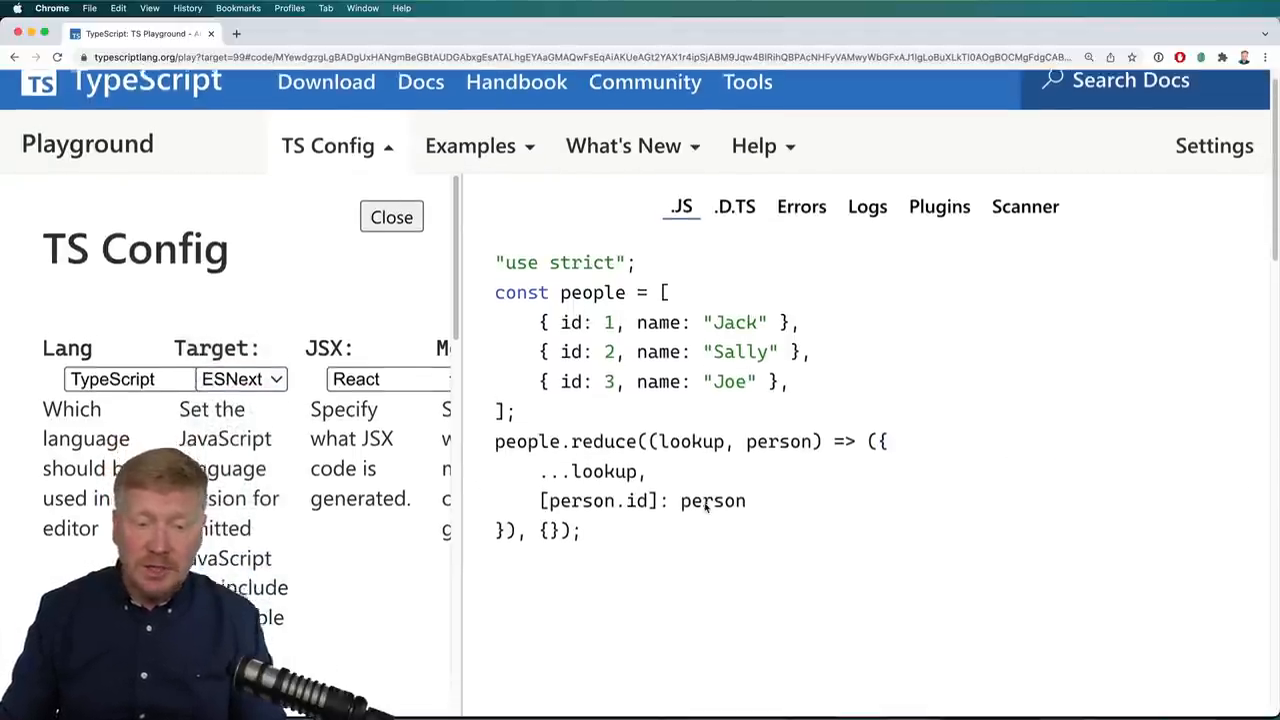
scroll("up", 3)
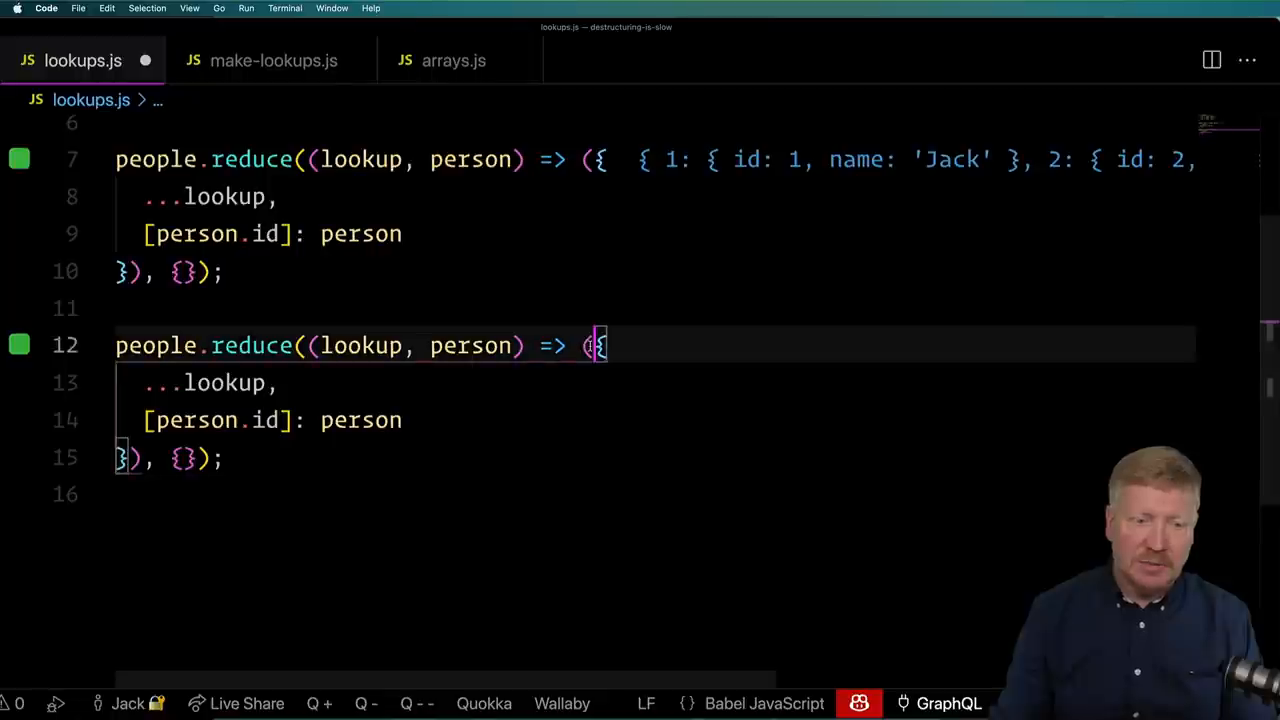
Rewrite the second reduce body as lookup[person.id] = person; return lookup;.
key("Backspace")
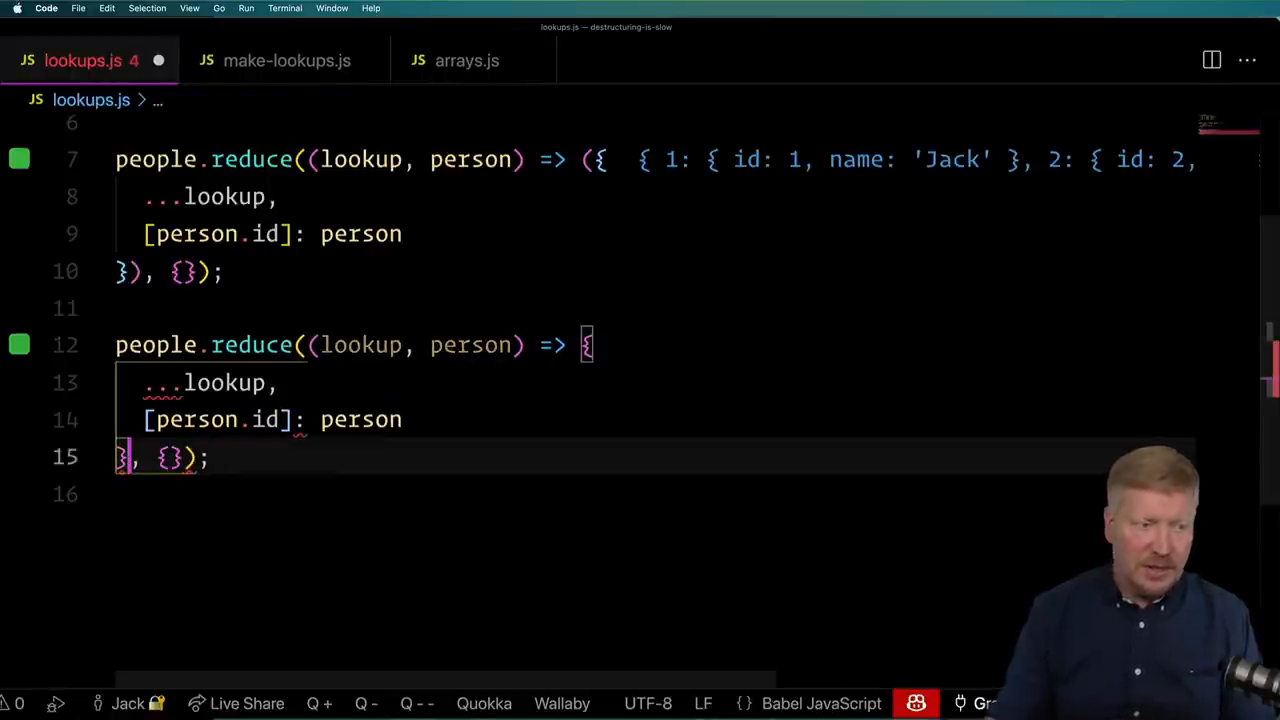
key("Backspace")
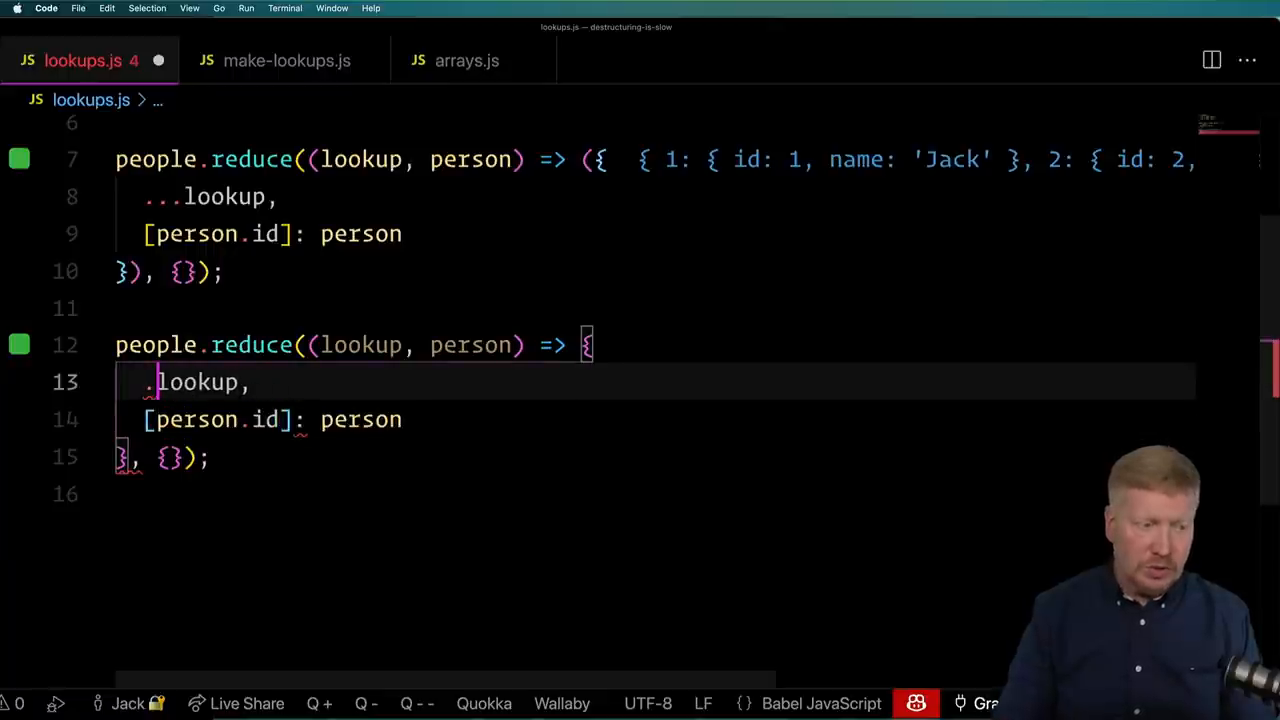
type("return")
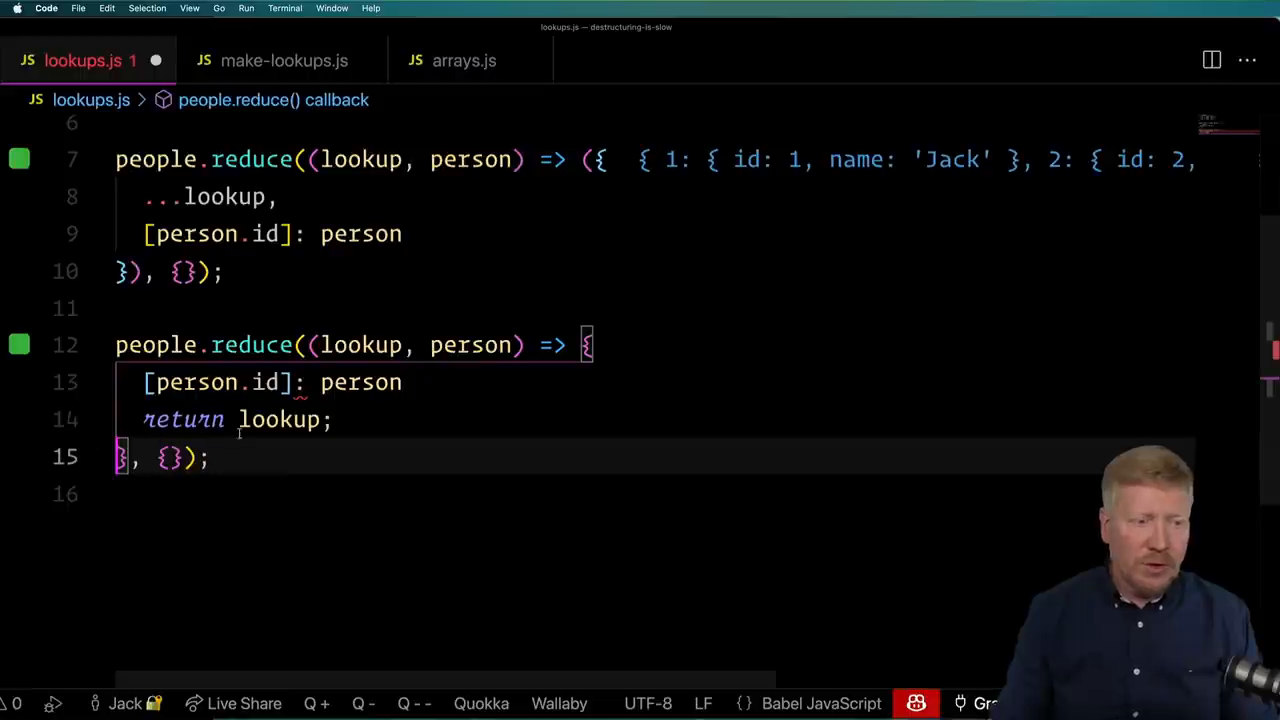
type("lookup")
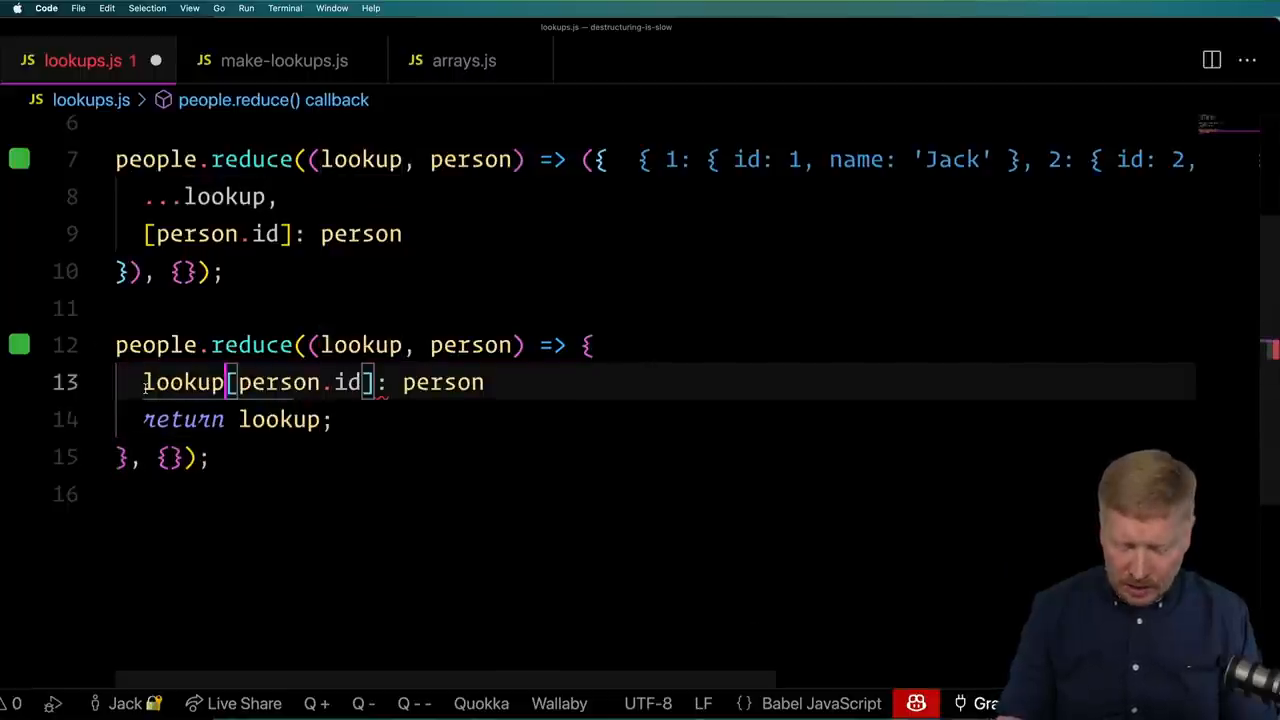
type("=")
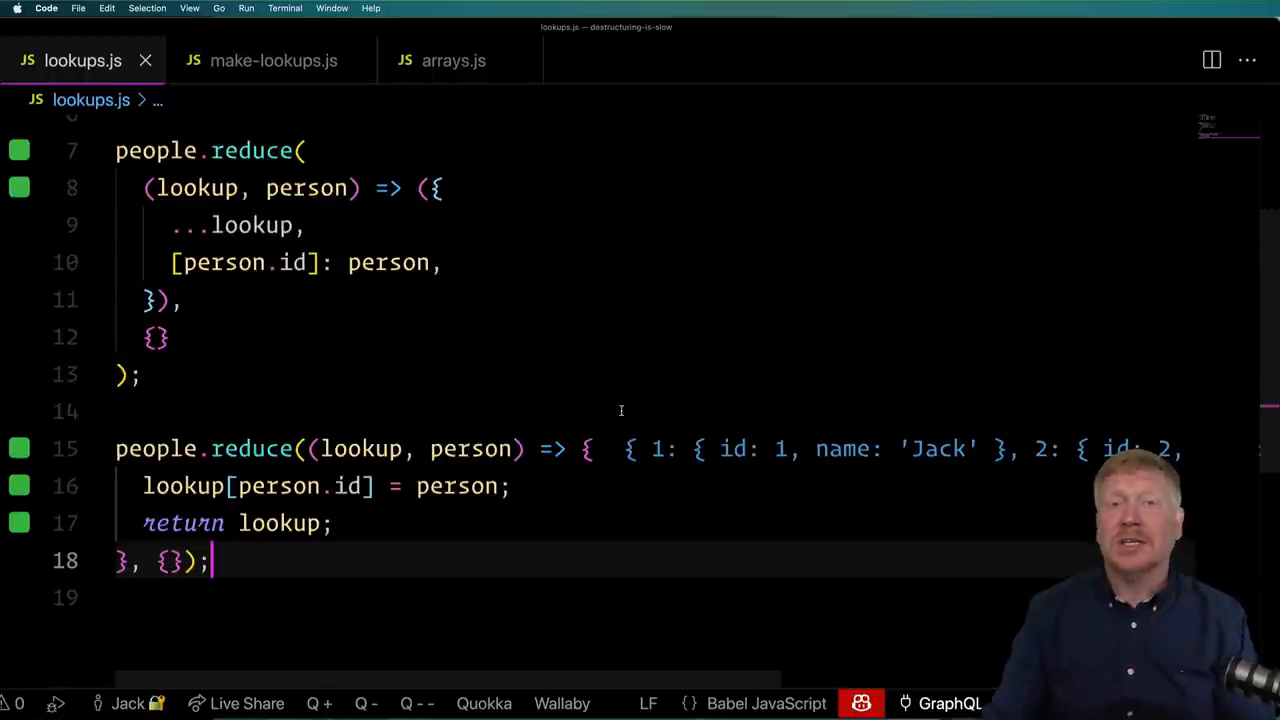
scroll("up", 3)
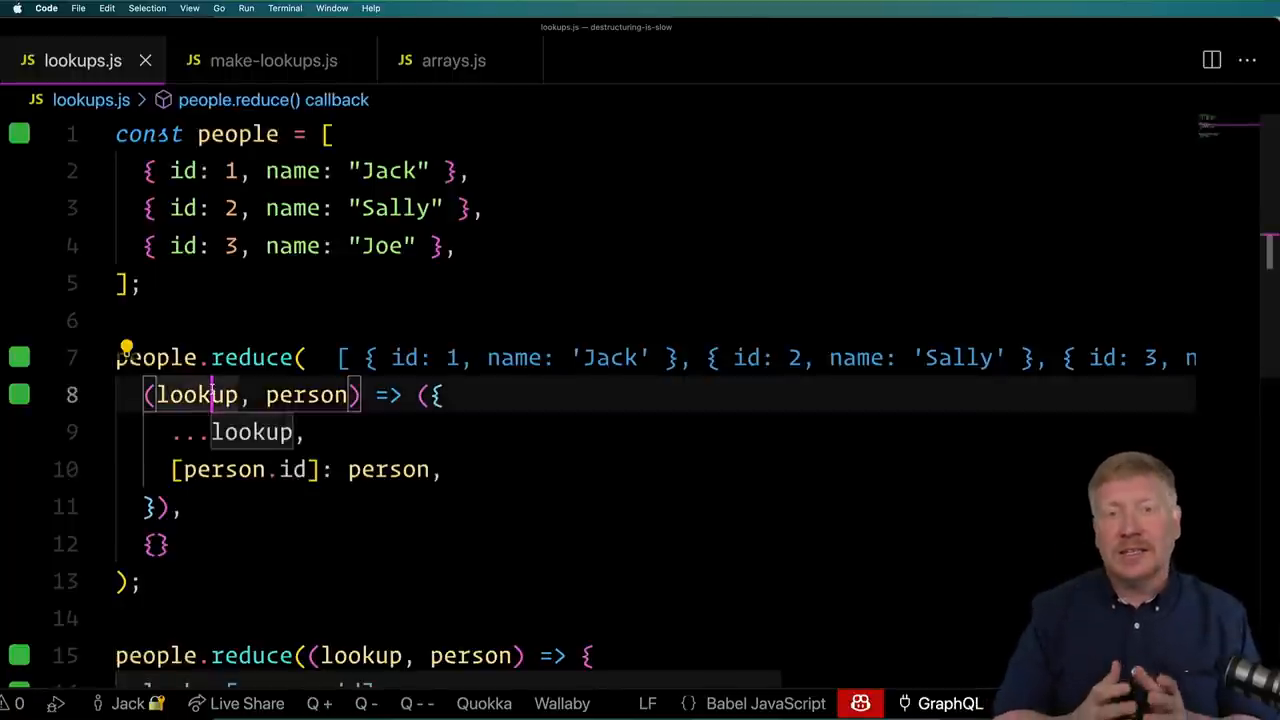
left_click(158, 543)
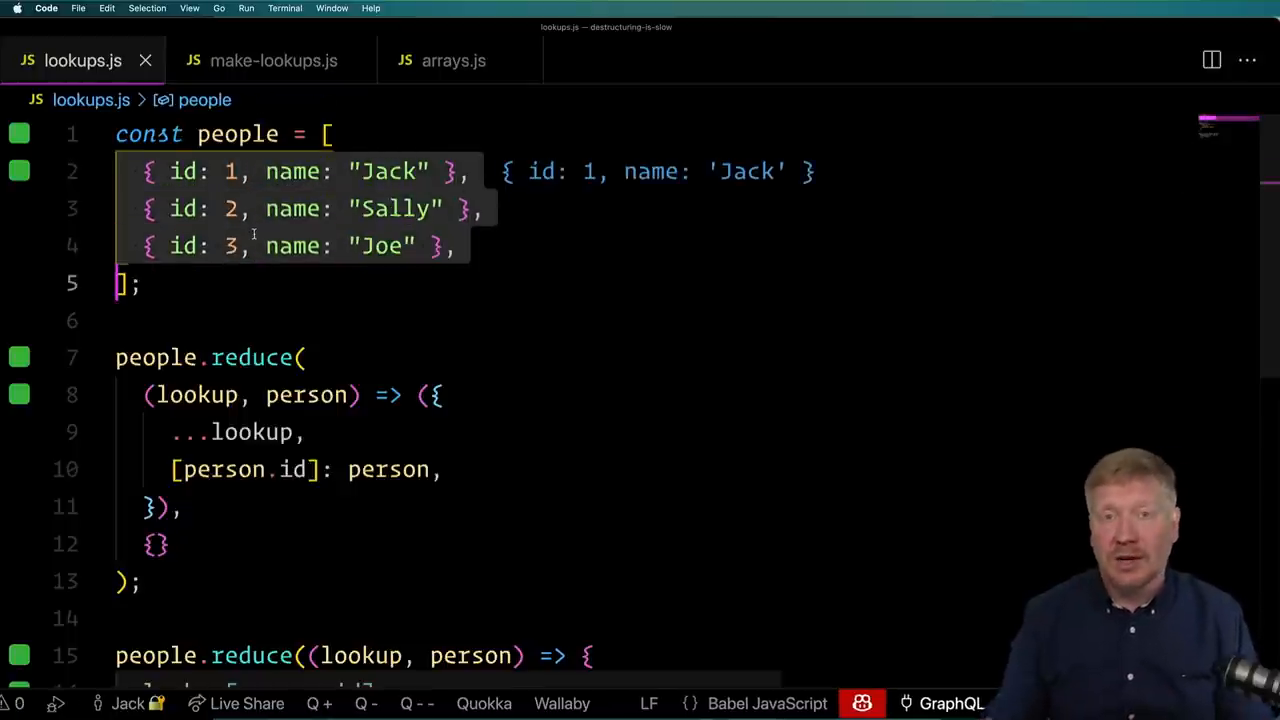
scroll("down", 3)
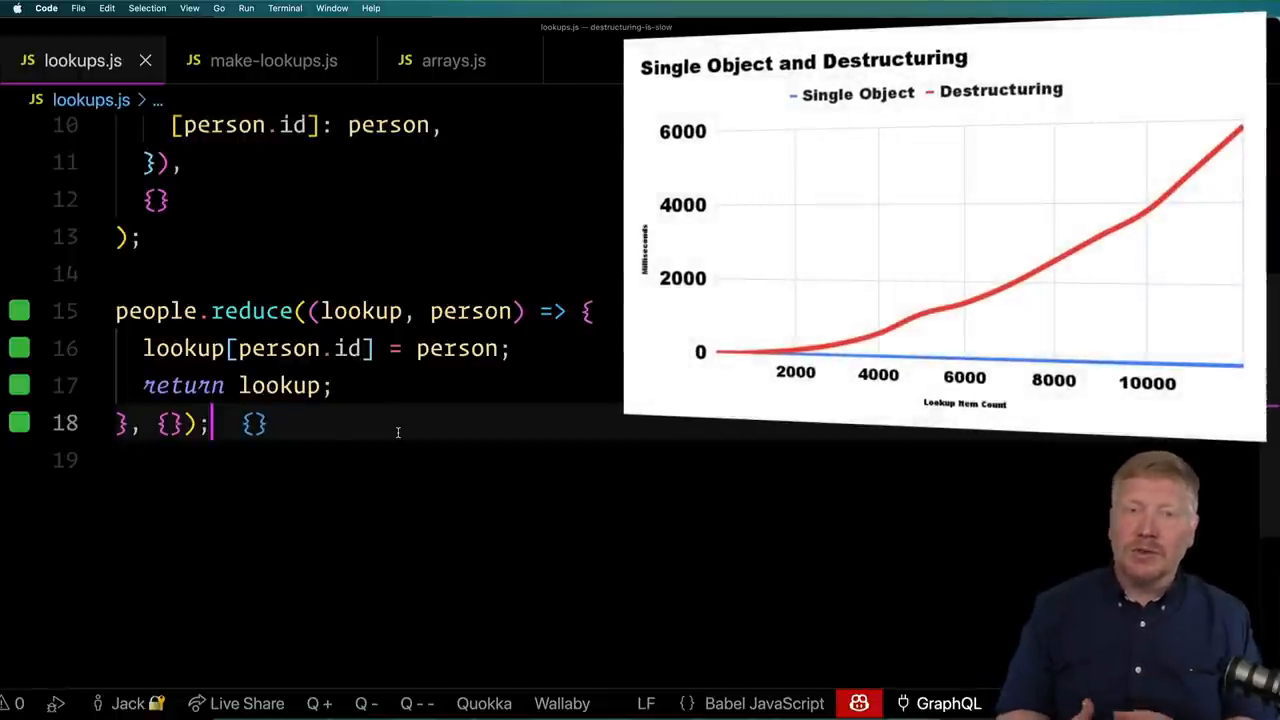
scroll("up", 3)
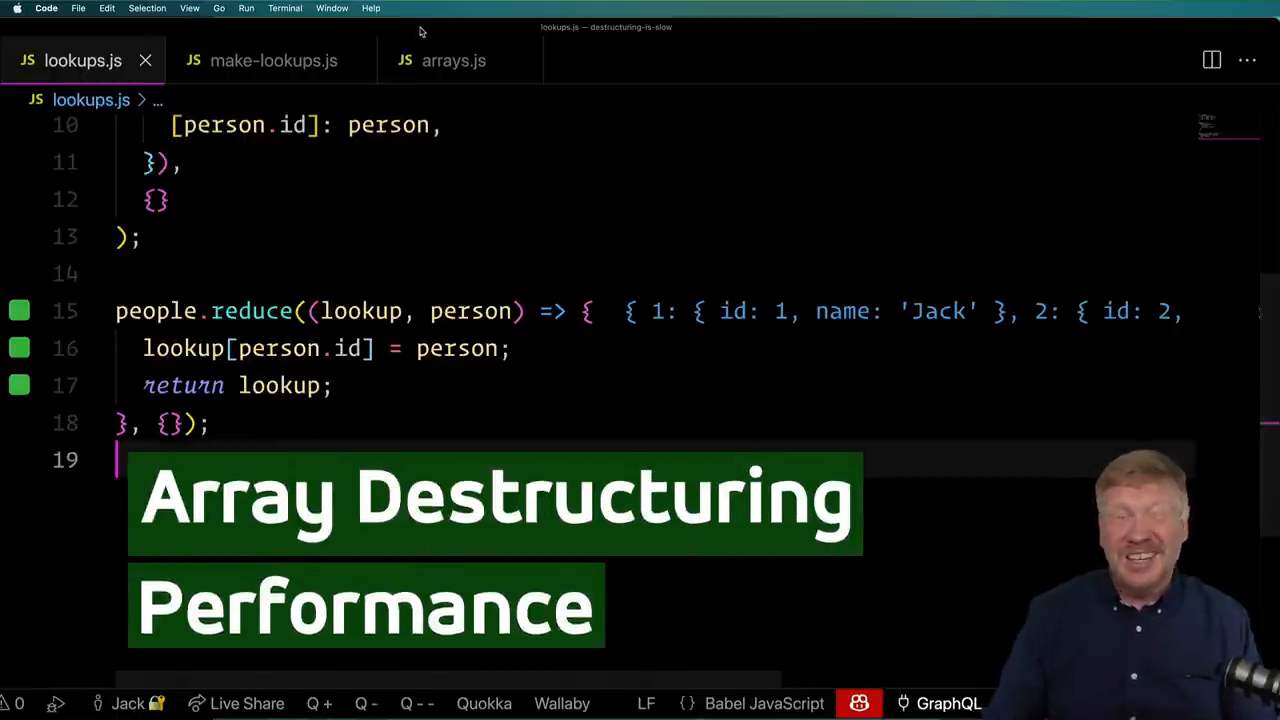
In arrays.js, begin typing numbers. on the line below the numbers array.
left_click(453, 60)
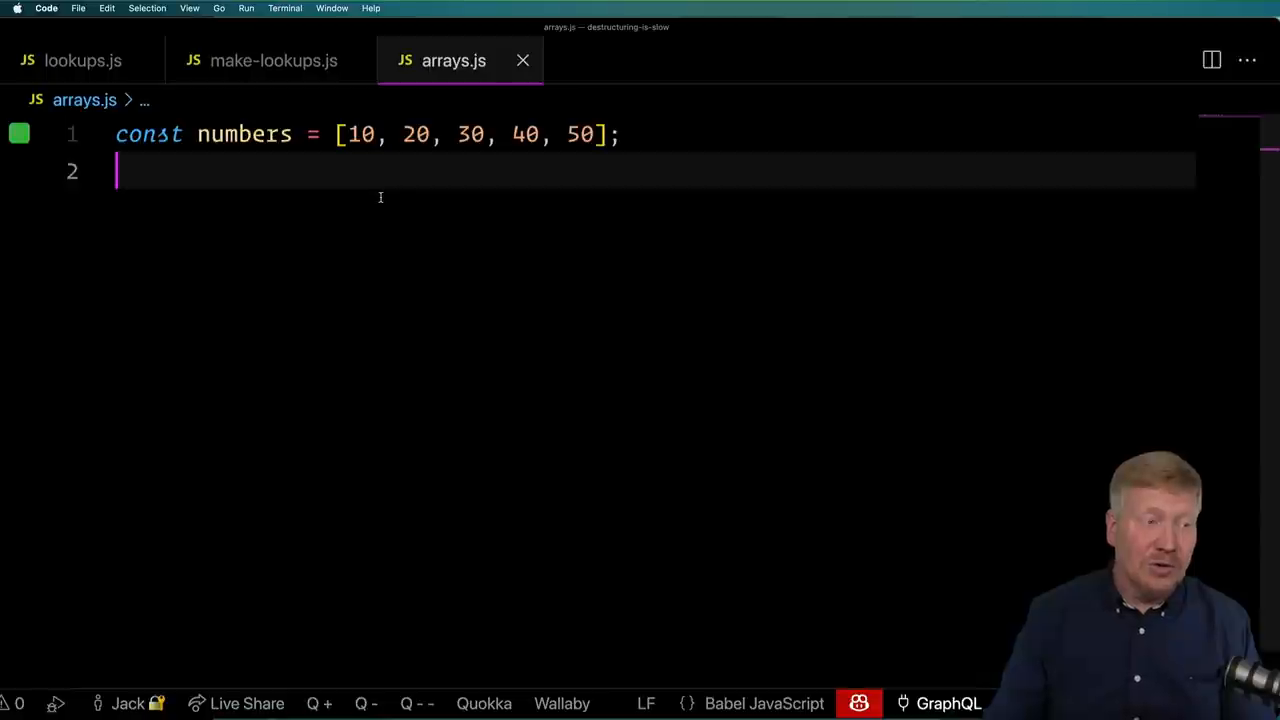
double_click(244, 134)
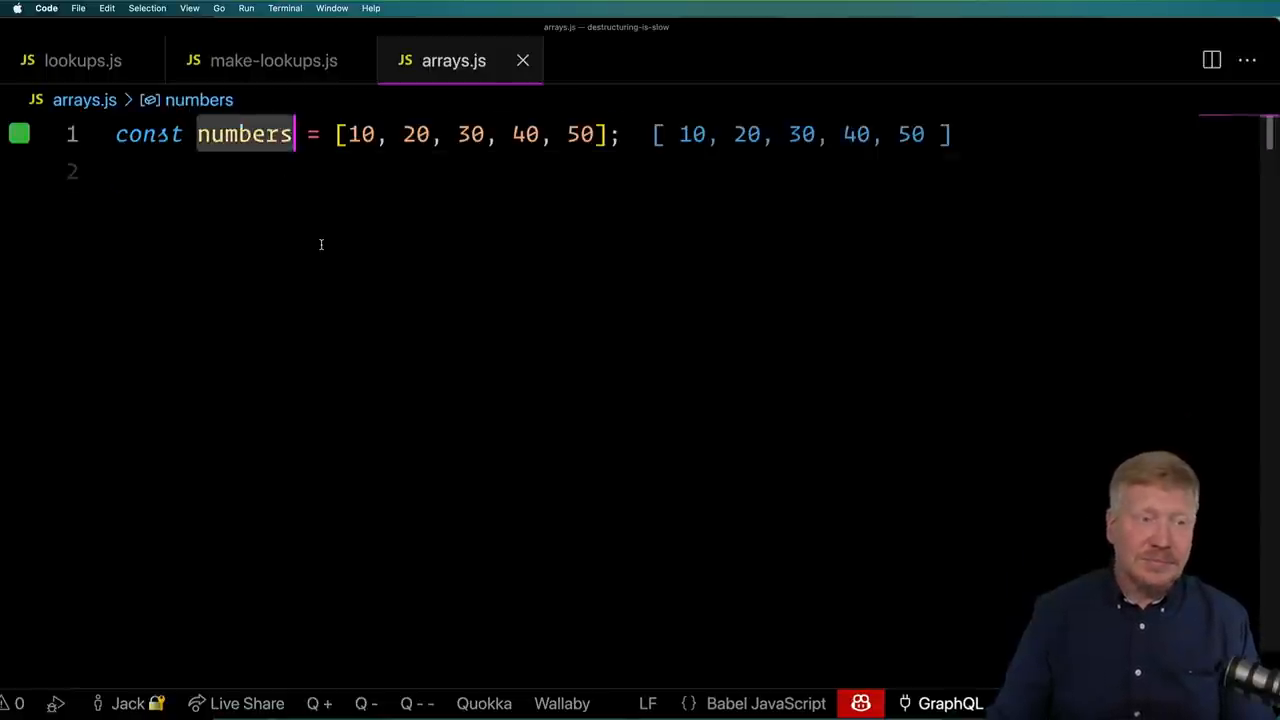
left_click(120, 171)
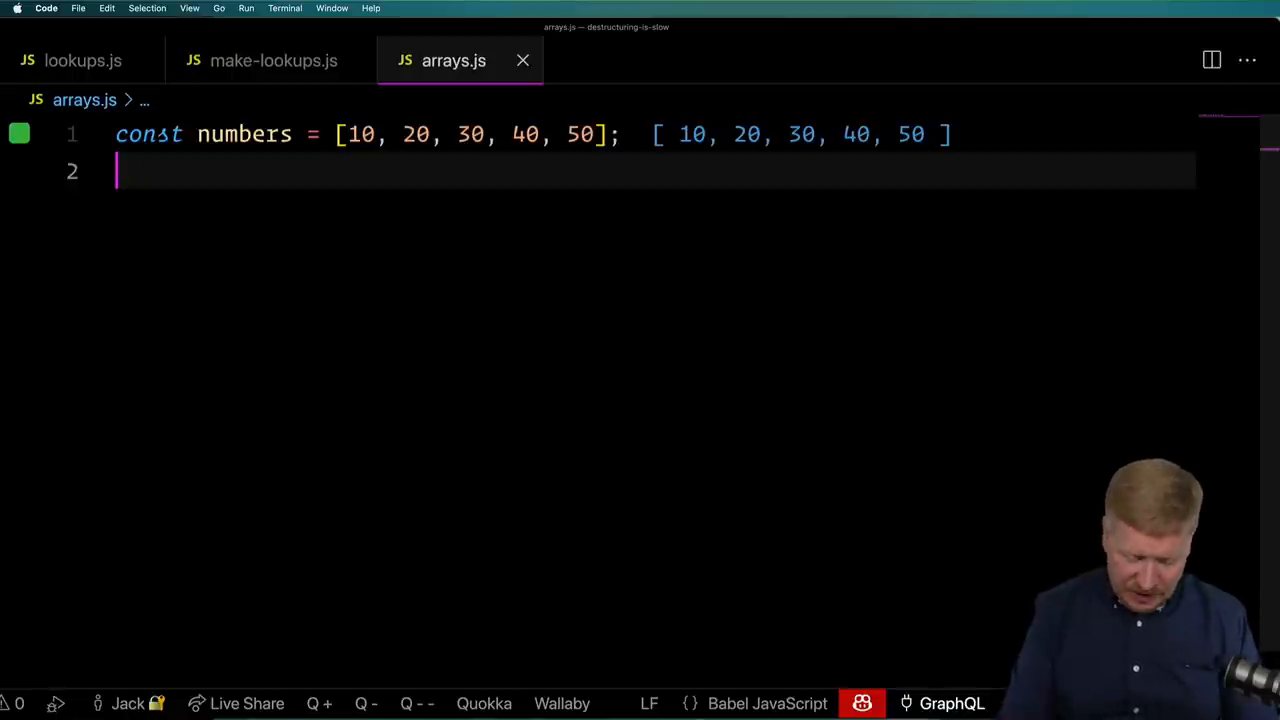
type("numbers.")
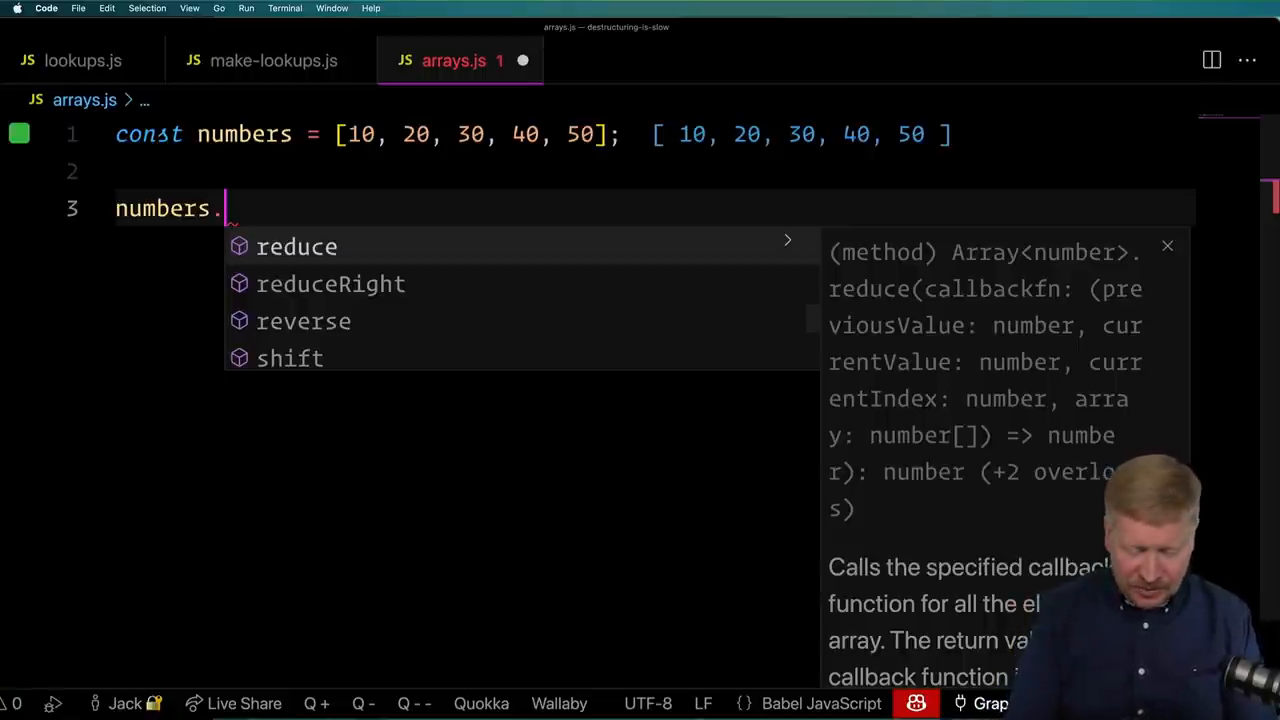
Type numbers.reduce((arr, v) => [...arr, v * 100], []) producing 1000 through 5000.
type("reduce")
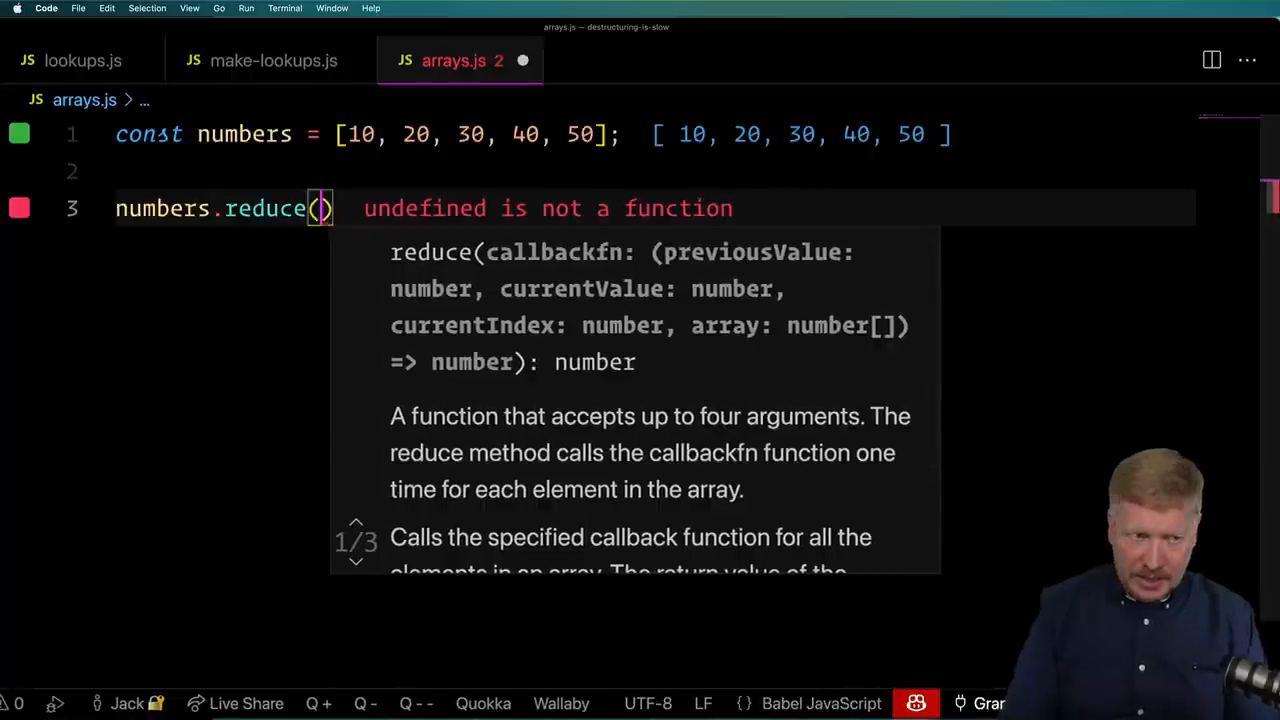
type("() => )")
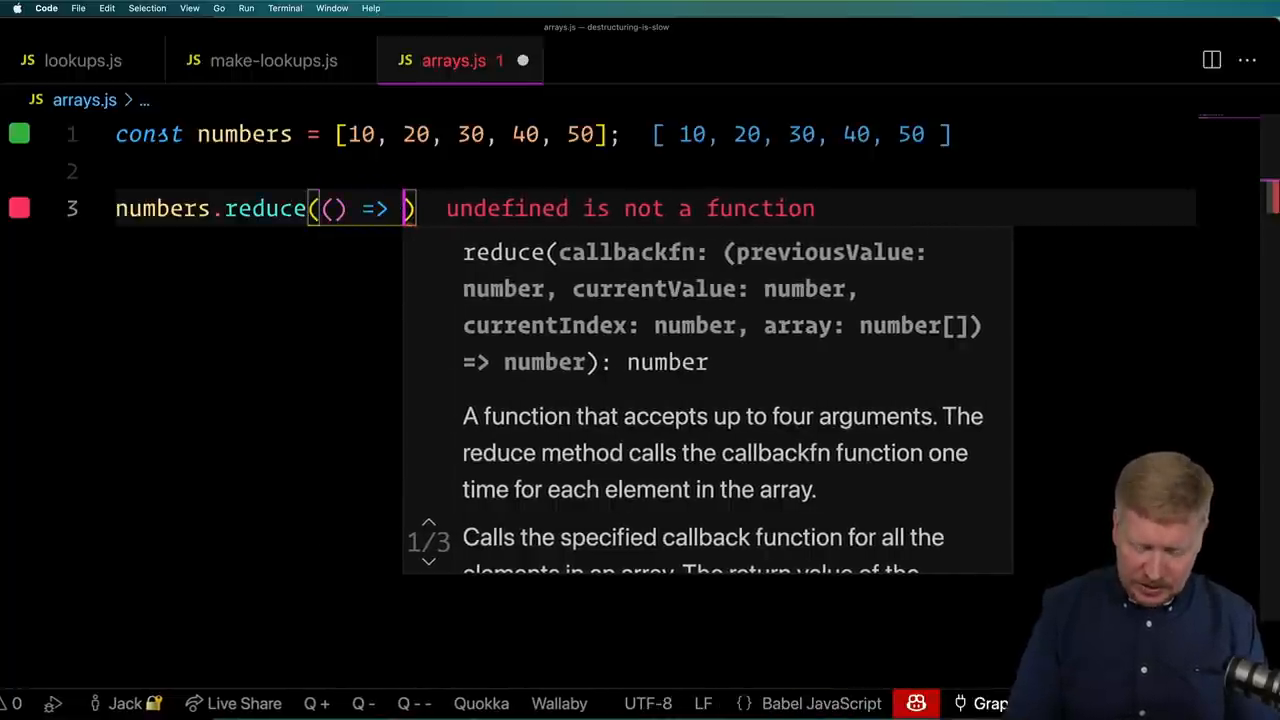
type("{}, [")
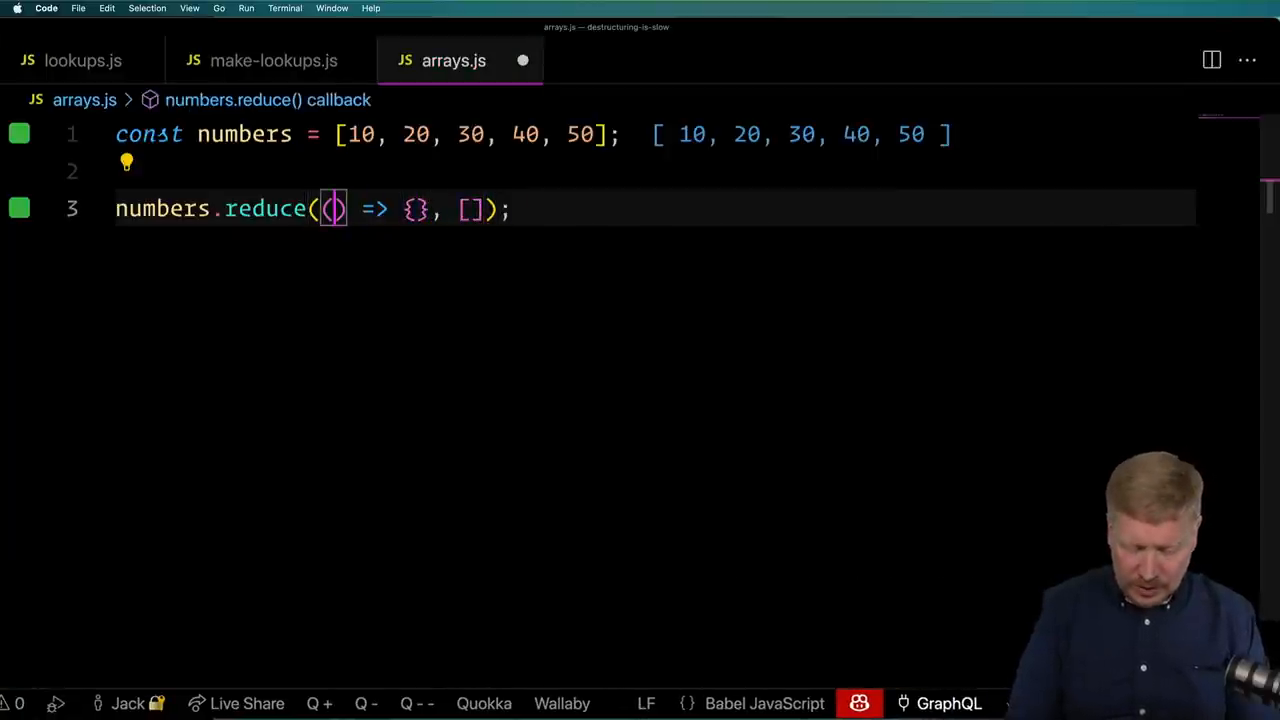
type("arr")
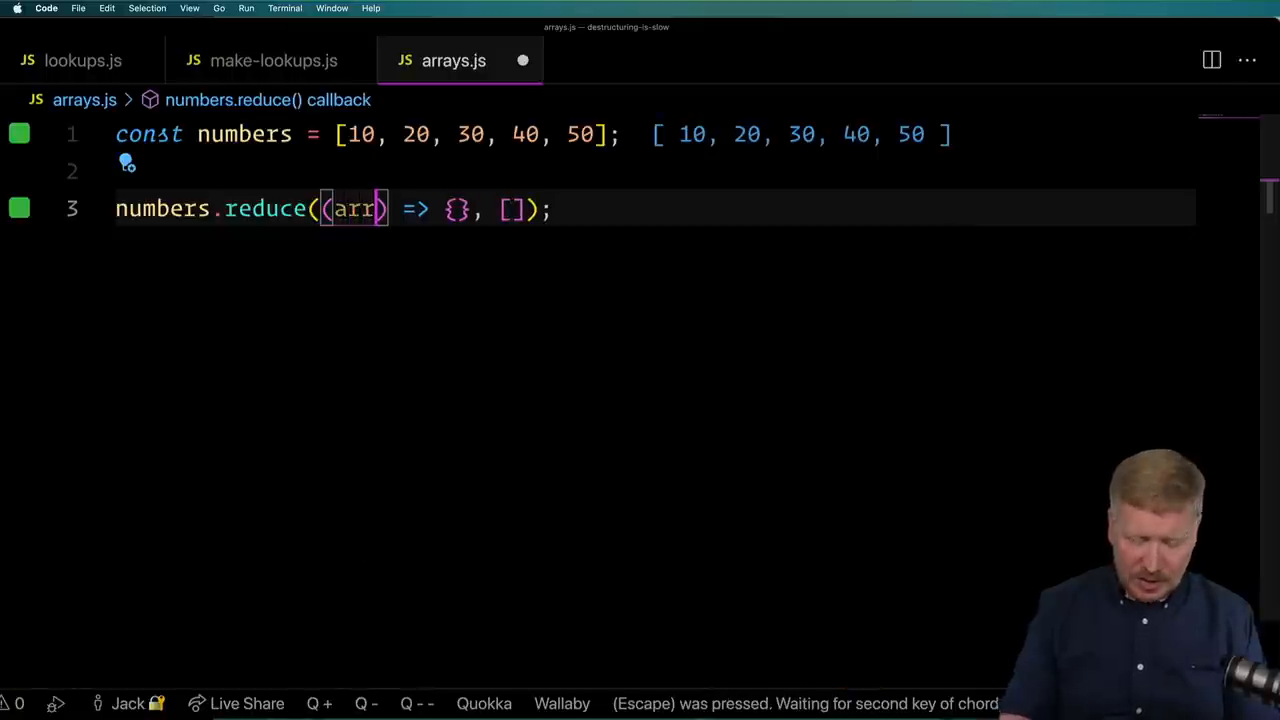
type(", v")
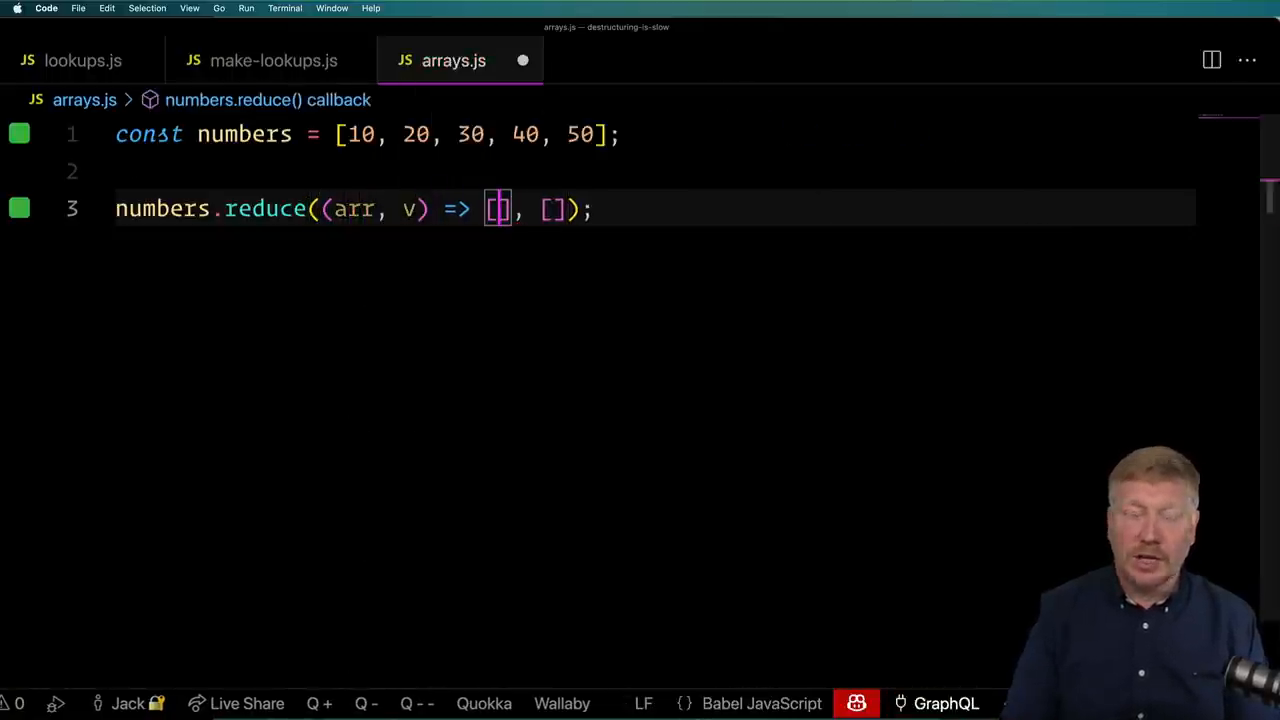
type("...arr,")
type("v * 100")
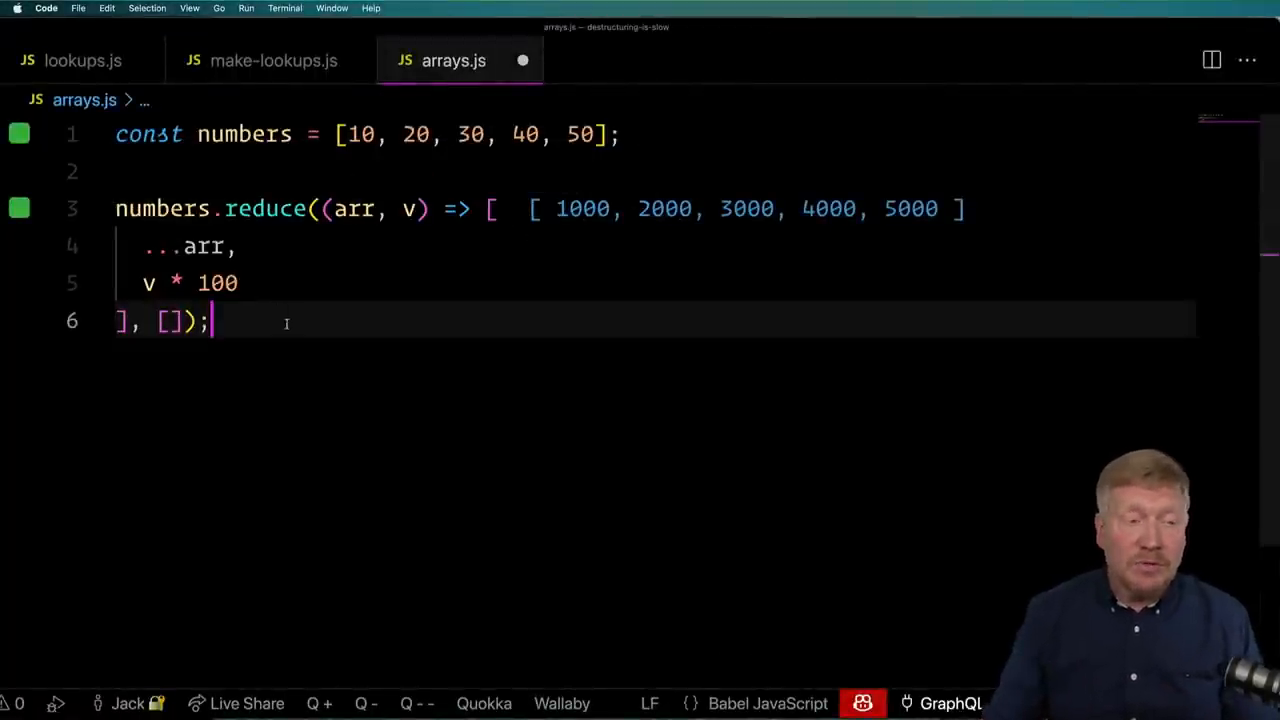
Add a second reduce that pushes v * 100 onto arr and returns arr.
left_click(483, 208)
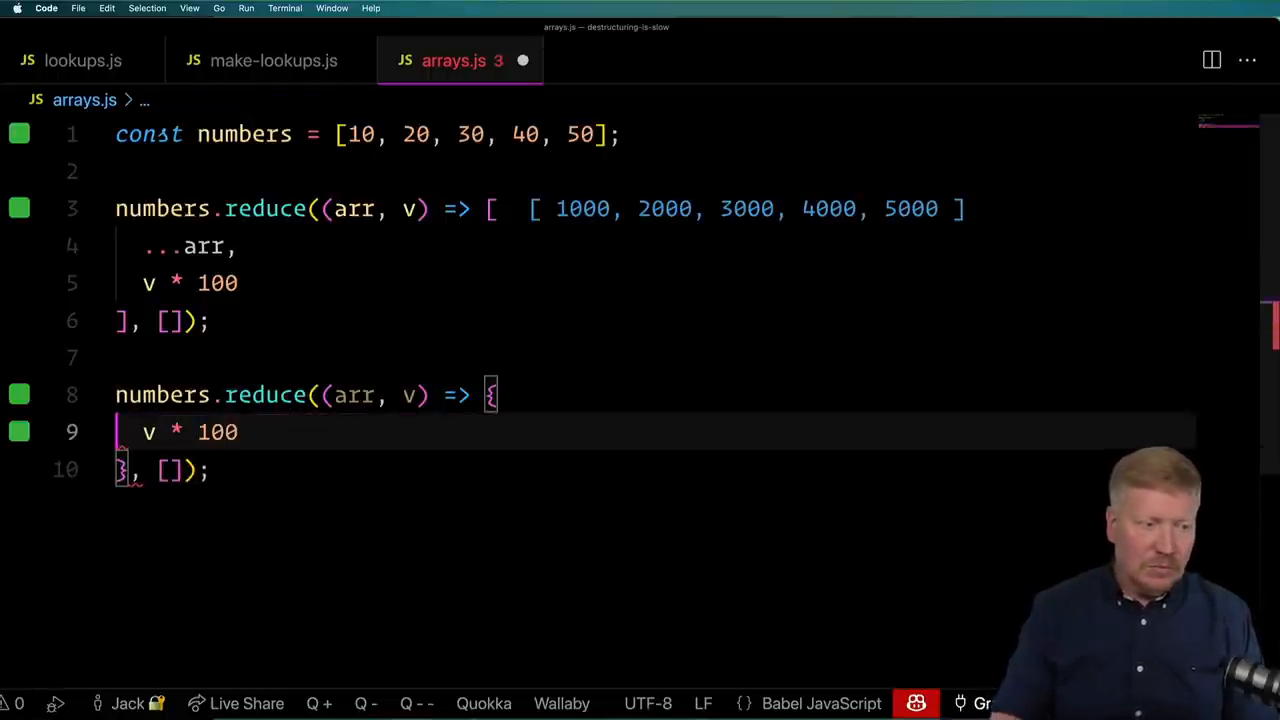
type("return arr;")
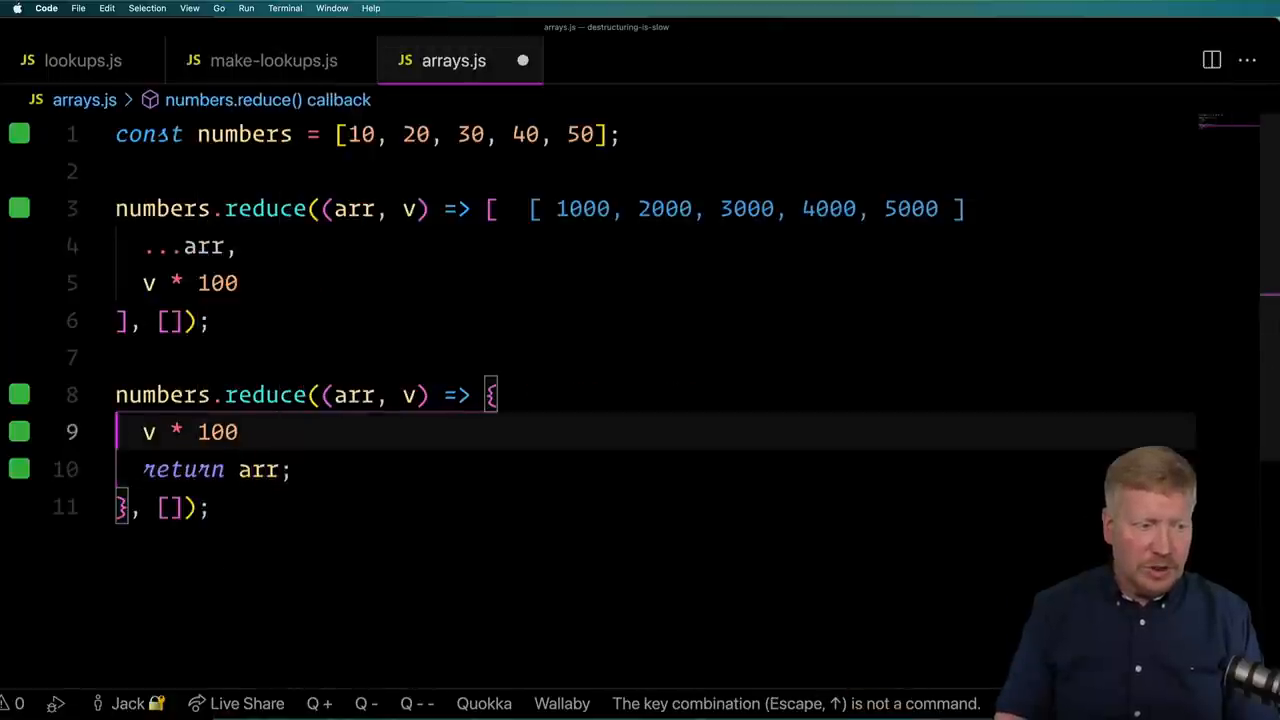
type("arr.push(")
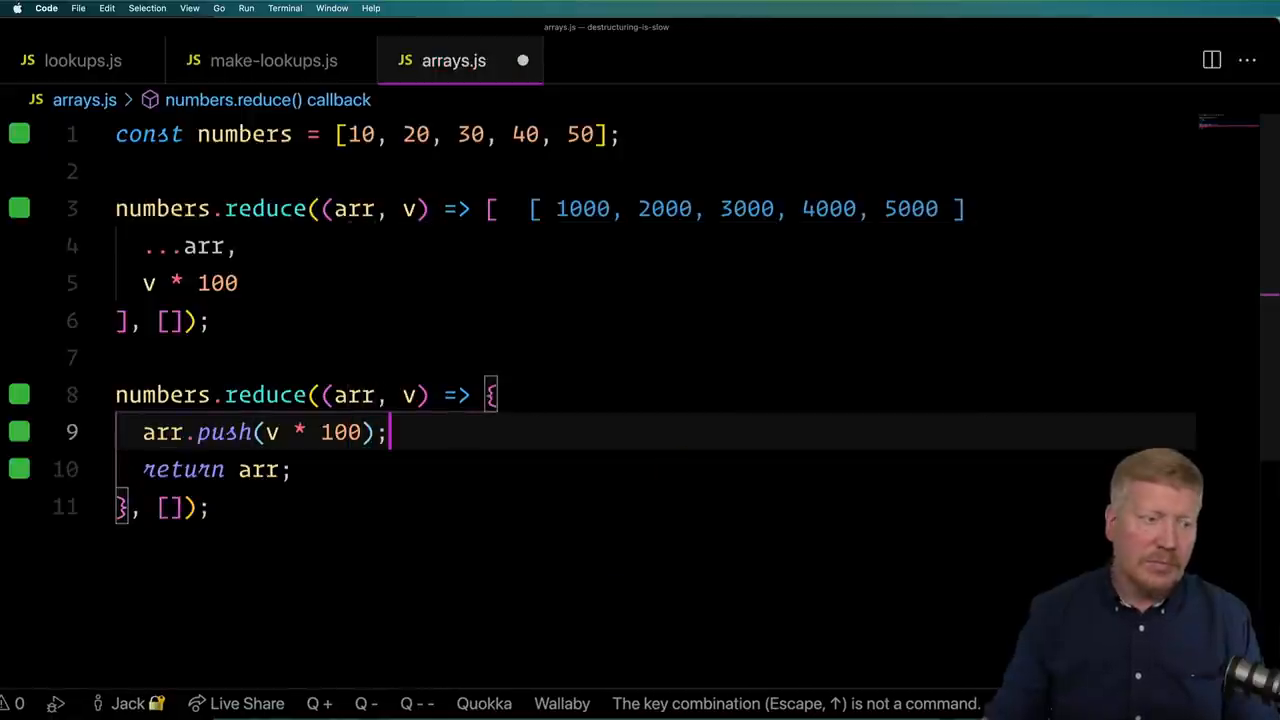
scroll("down", 3)
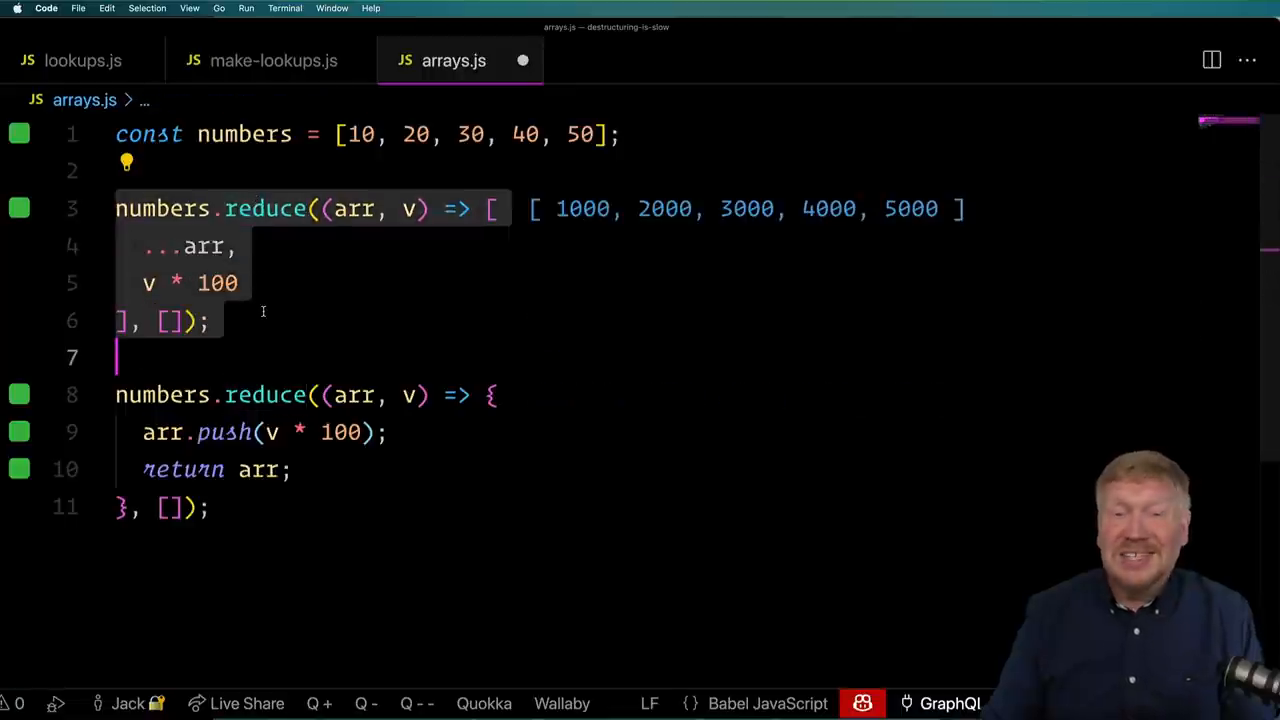
left_click(207, 320)
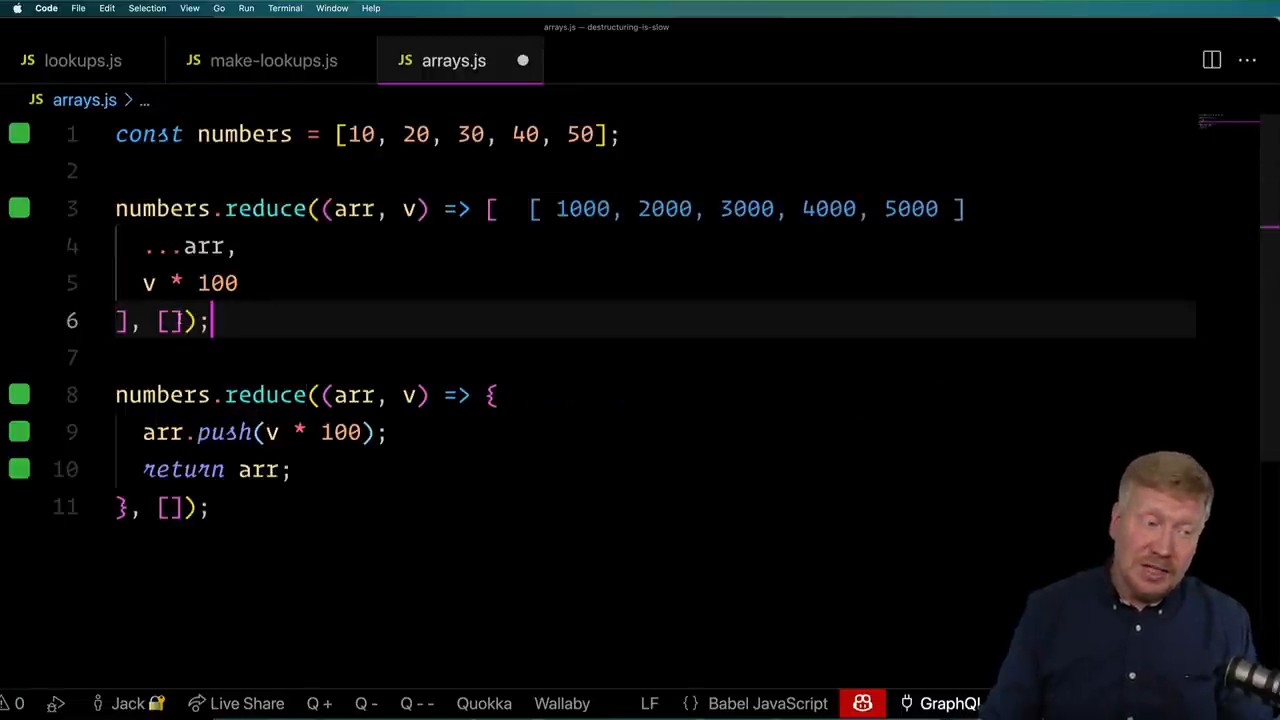